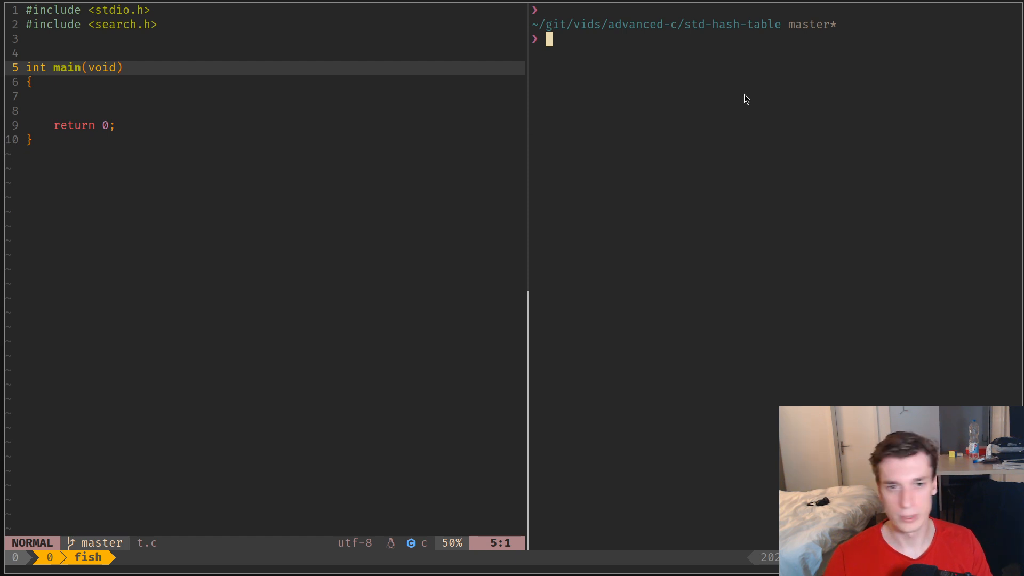
# - Read the search.h manual page for the hsearch functions
pyautogui.write('man sed')
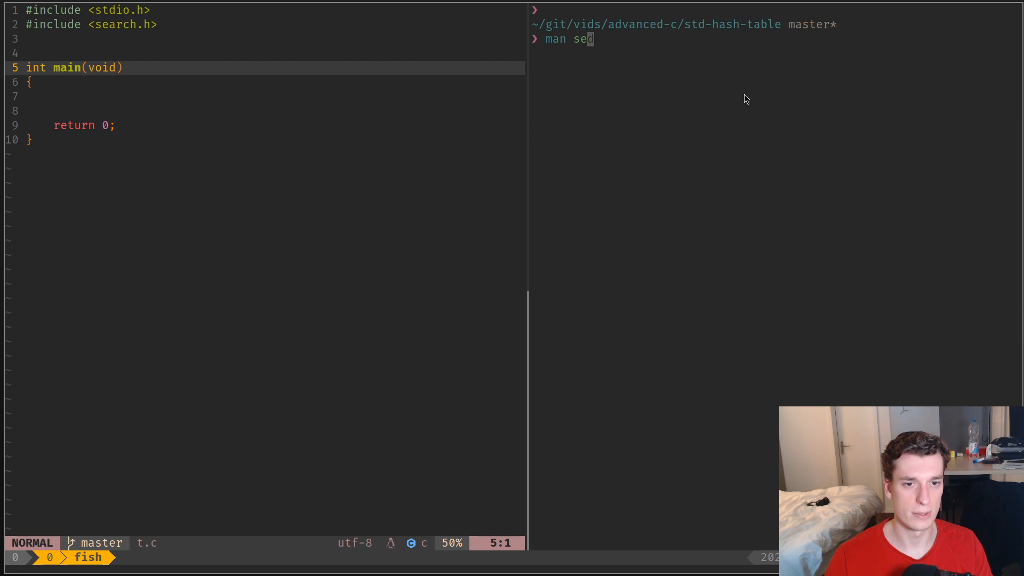
pyautogui.press('Return')
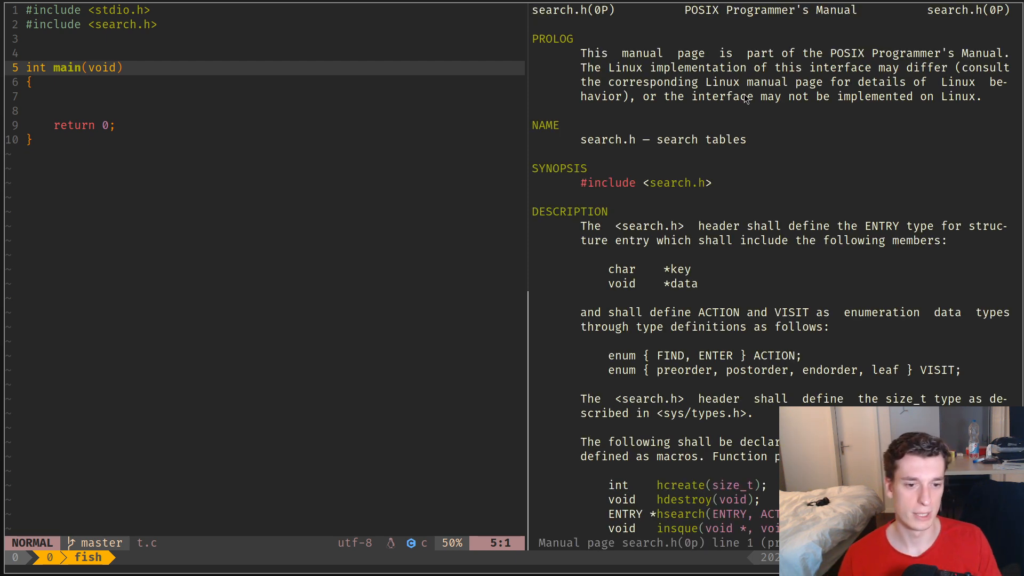
pyautogui.scroll(-3)
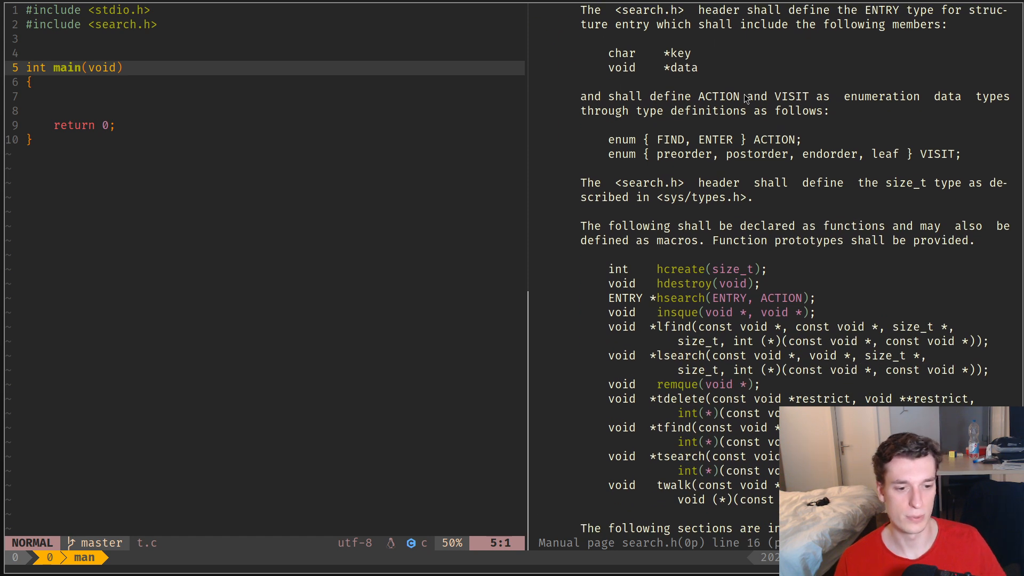
pyautogui.moveTo(852, 130)
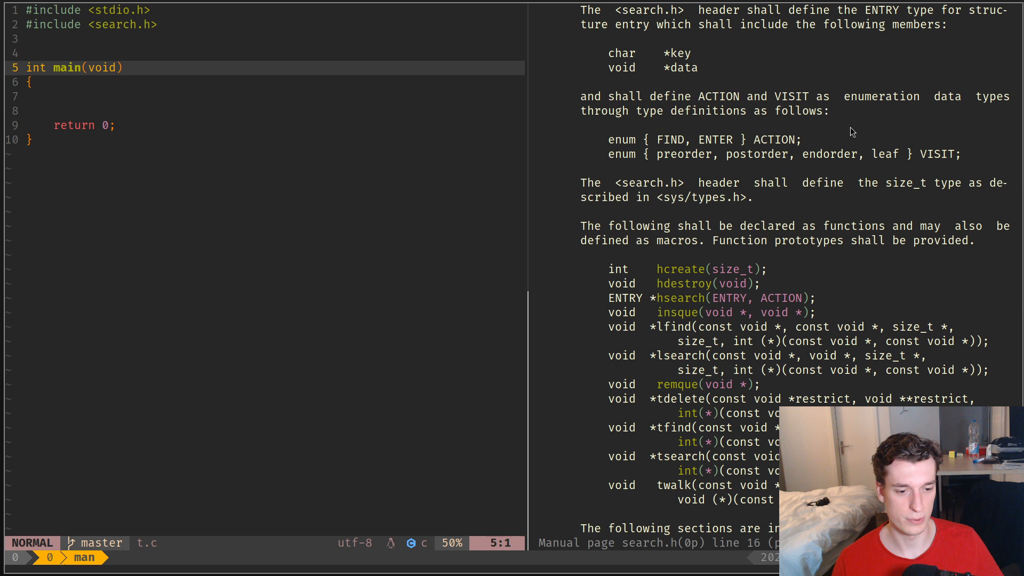
pyautogui.moveTo(654, 293)
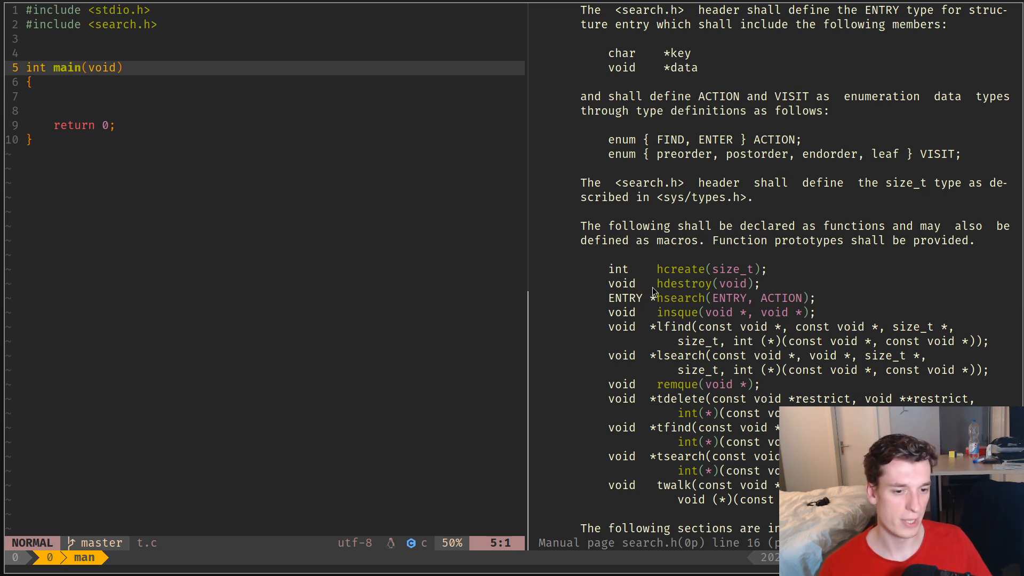
pyautogui.moveTo(657, 271)
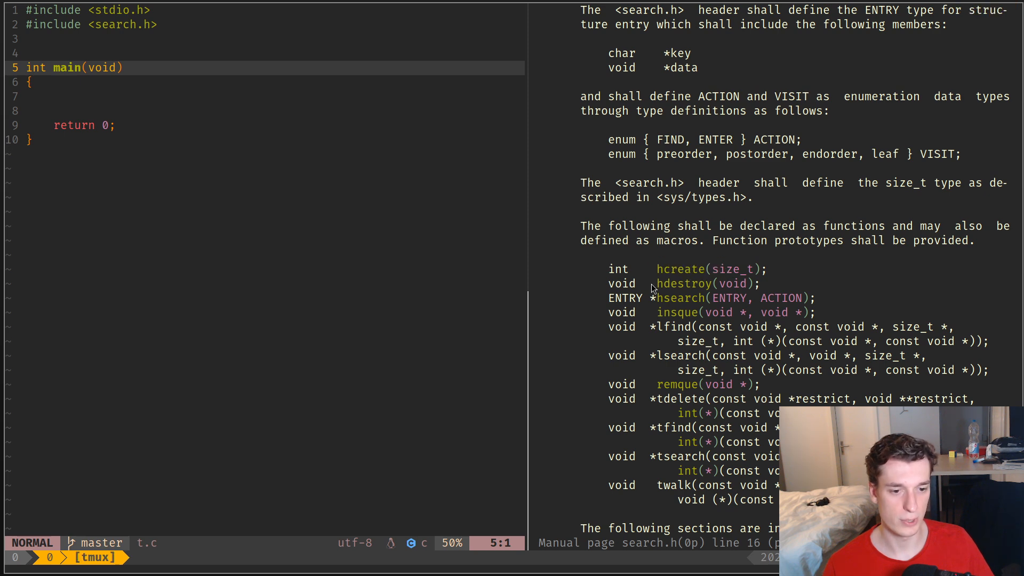
pyautogui.moveTo(881, 309)
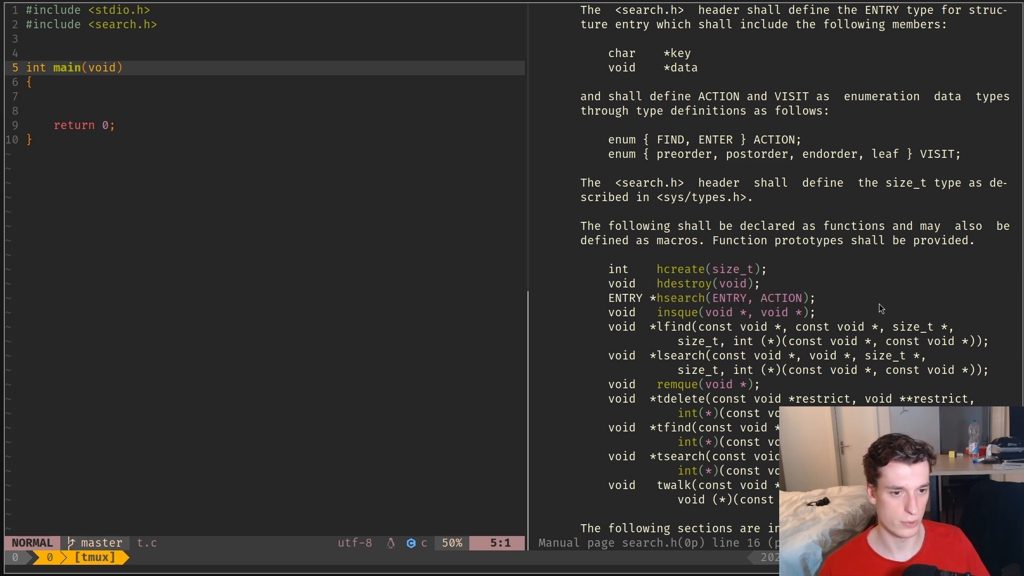
pyautogui.press('q')
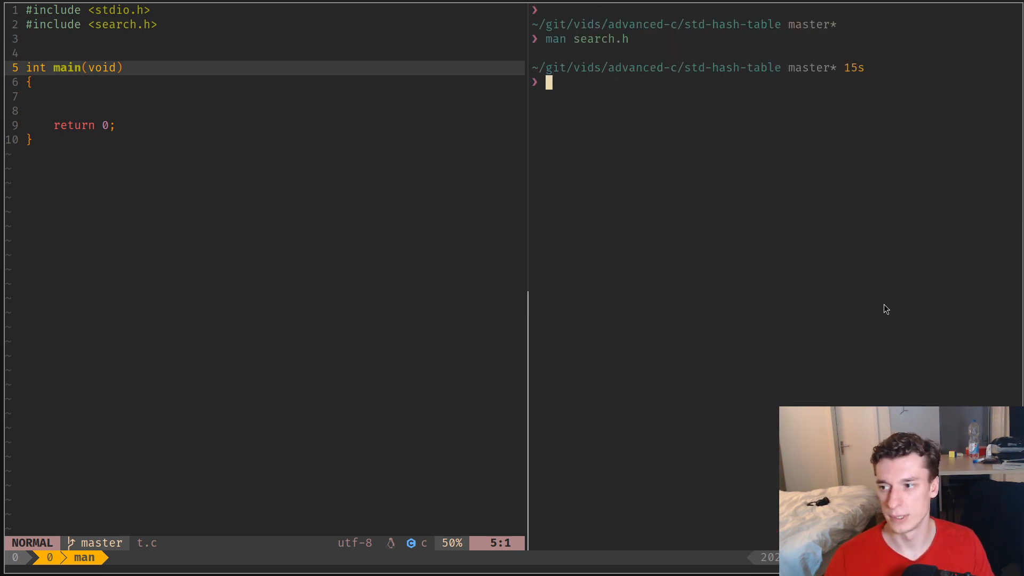
# - Add hcreate(30); in main and hdestroy(); before return 0
pyautogui.press('j')
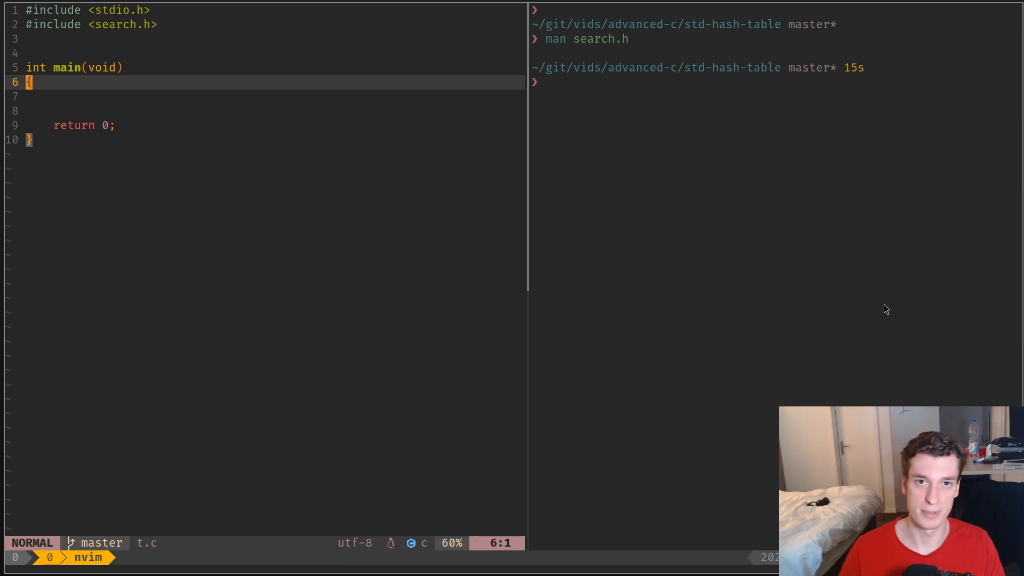
pyautogui.press('o')
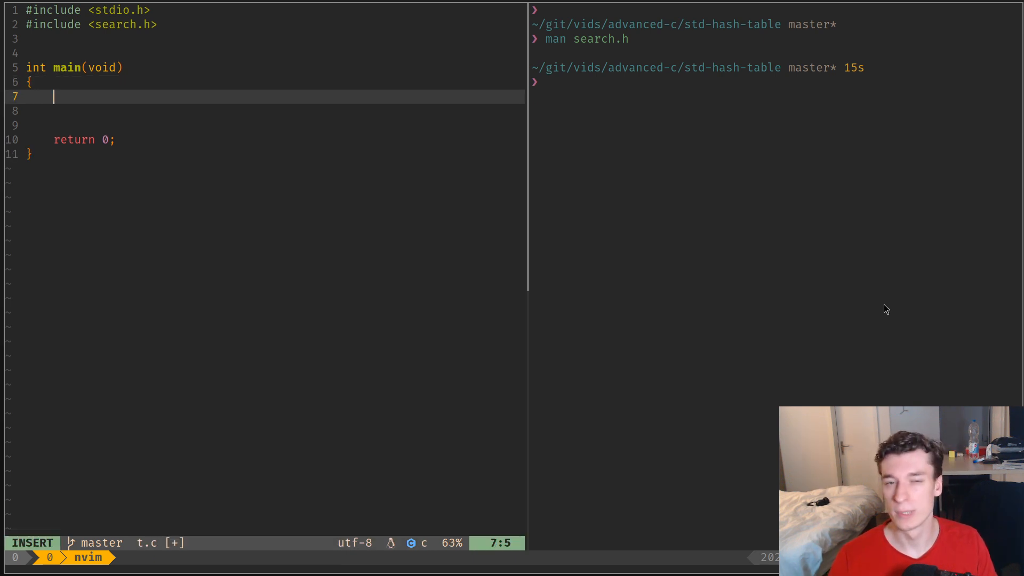
pyautogui.write('hc')
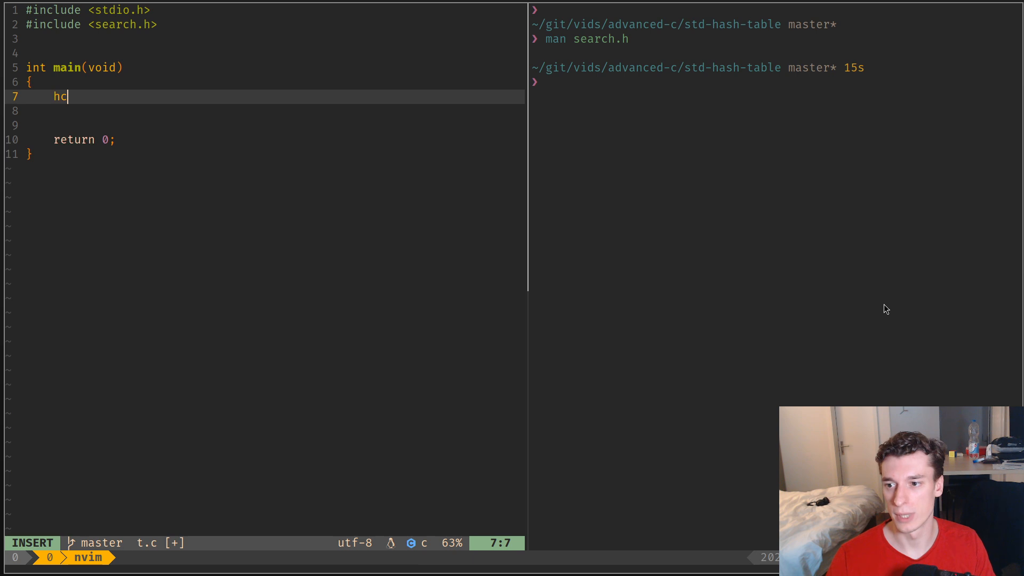
pyautogui.write('reate')
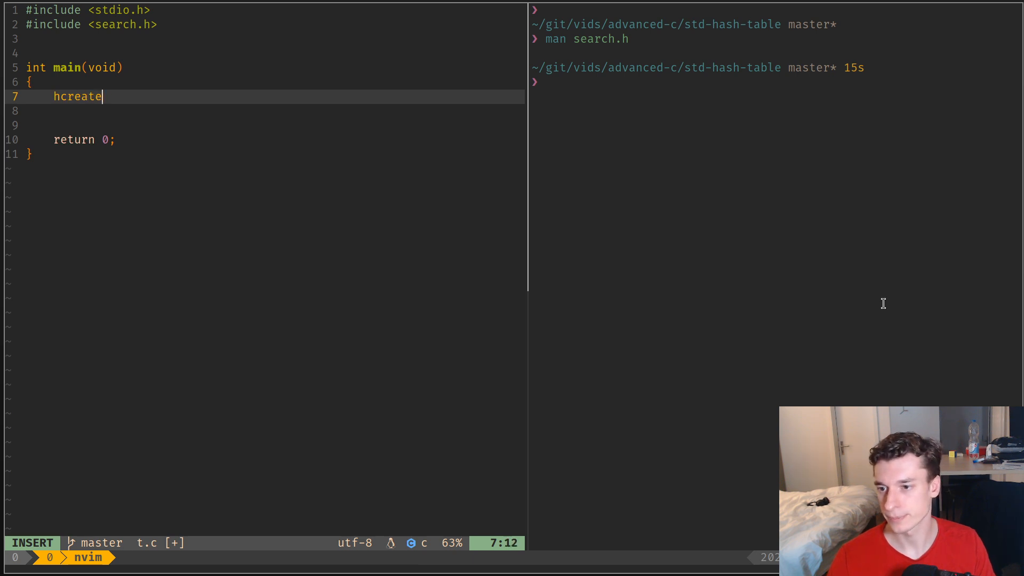
pyautogui.write('(')
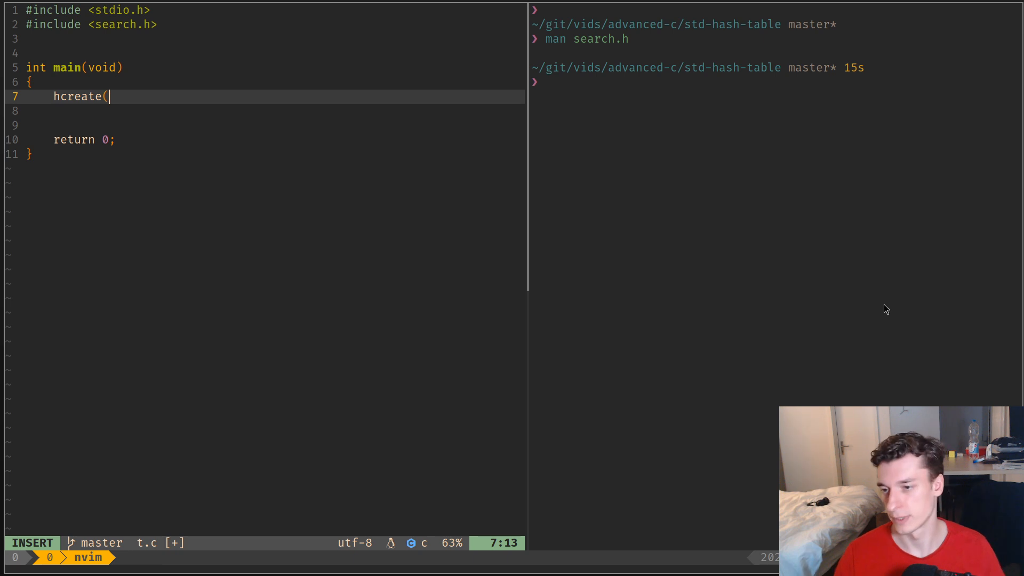
pyautogui.write('30);')
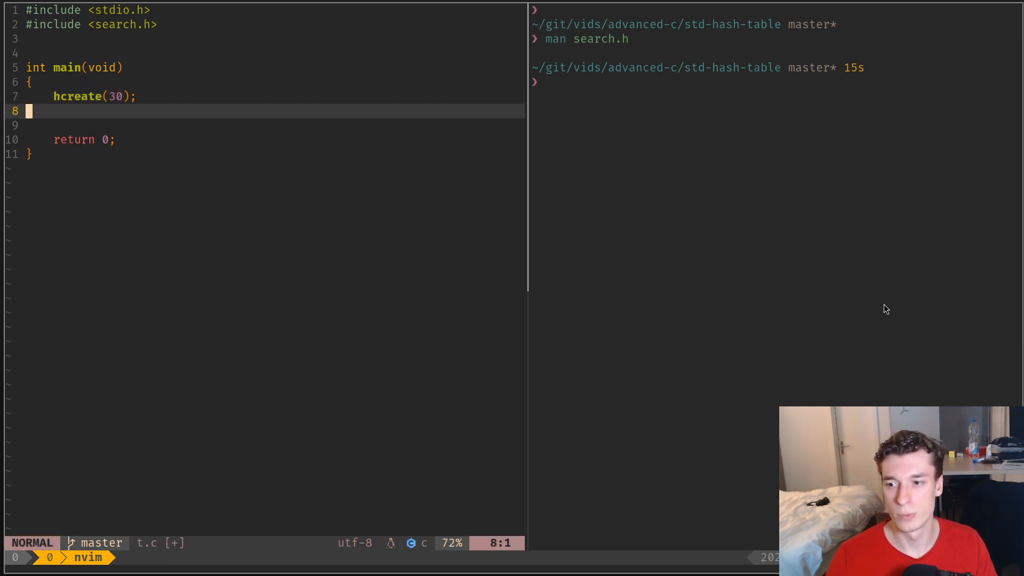
pyautogui.write('hdestroy();')
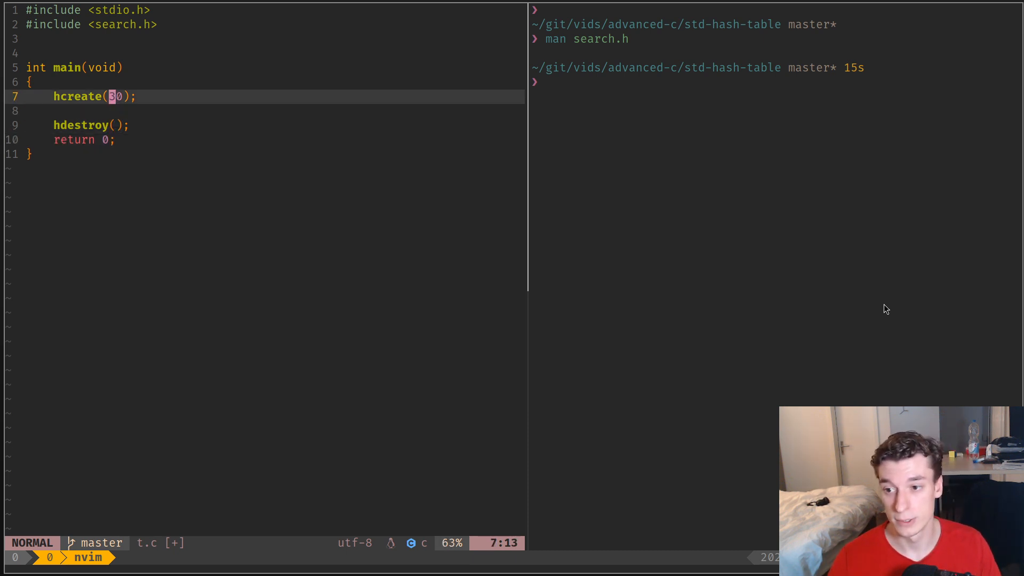
# - Move hdestroy(); beneath hcreate(30); and open a blank line between them
pyautogui.press('V')
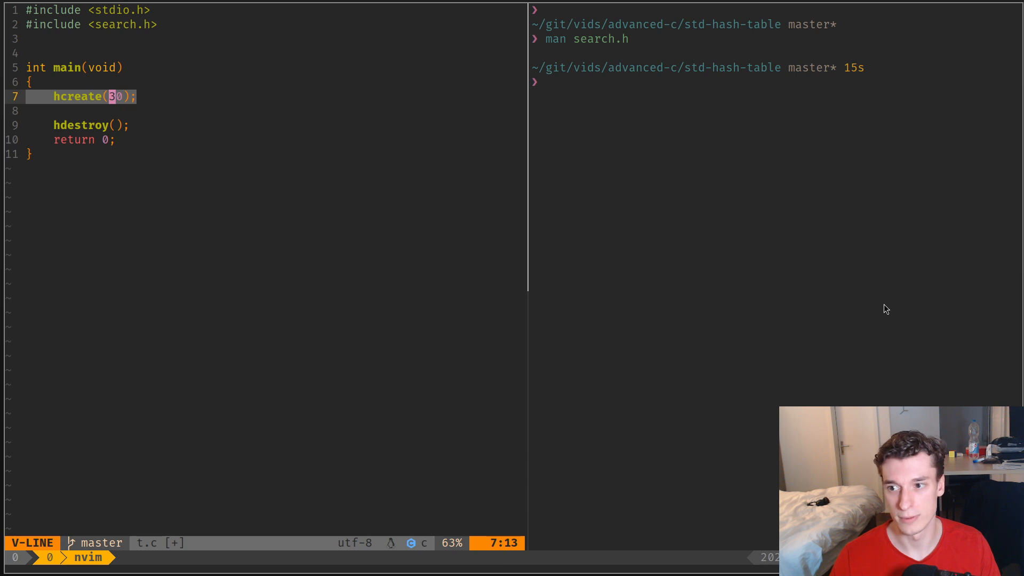
pyautogui.write('hash_')
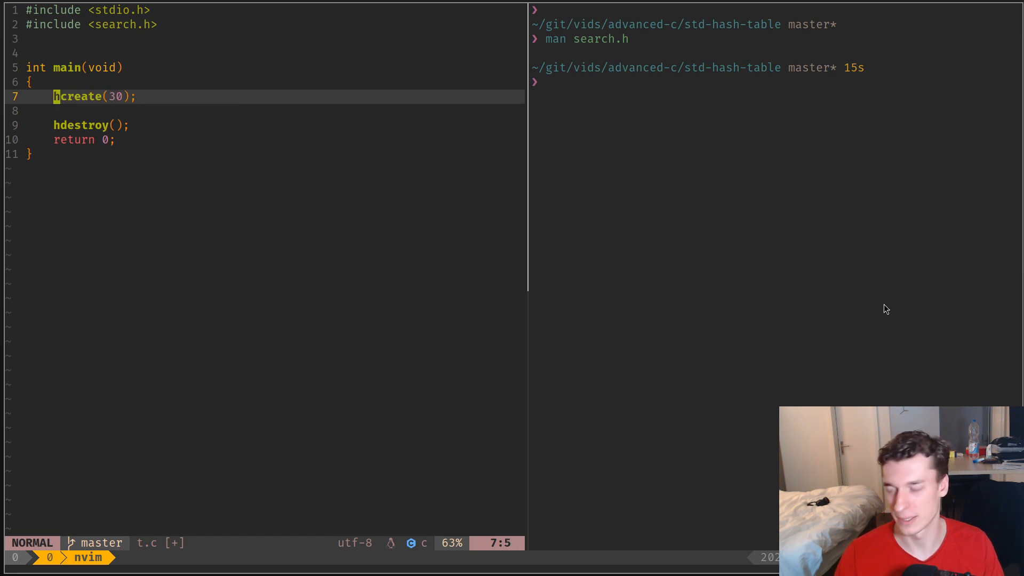
pyautogui.press('V')
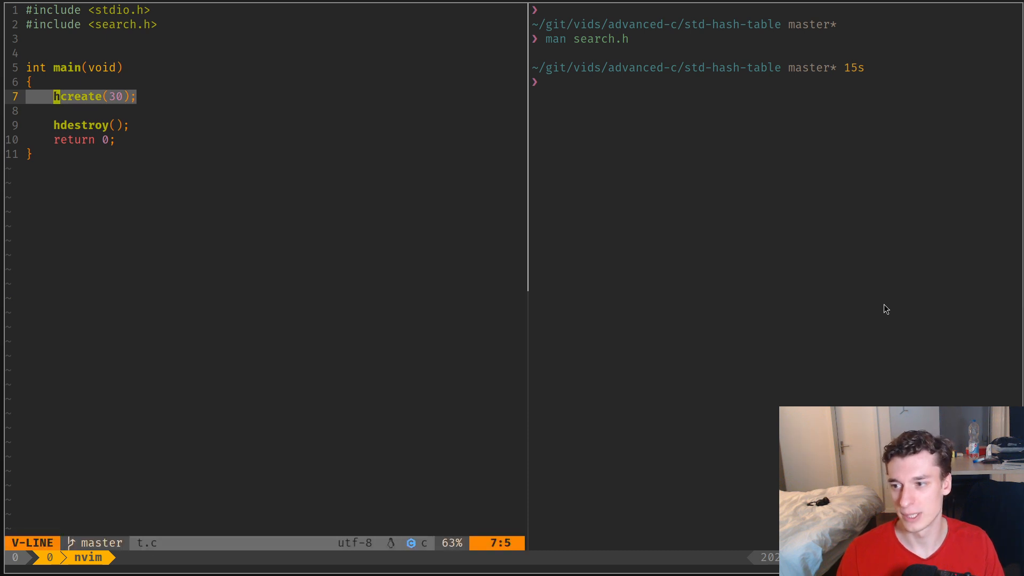
pyautogui.press('Escape')
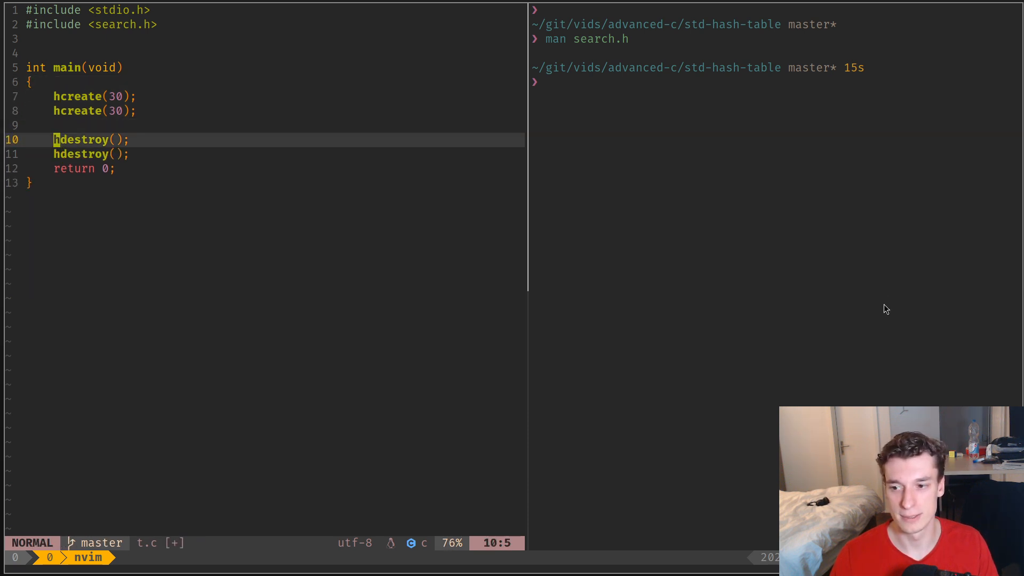
pyautogui.press('V')
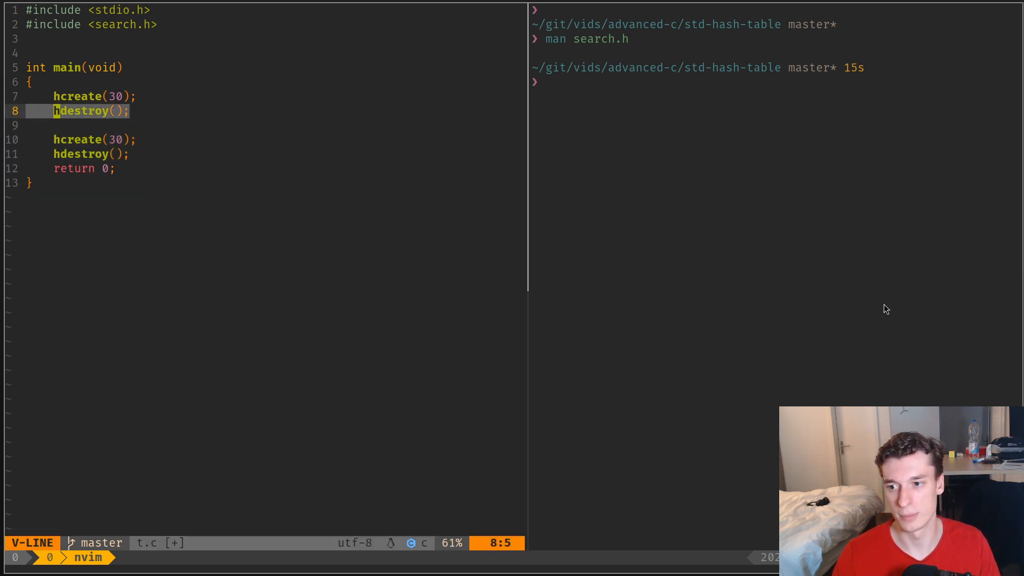
pyautogui.press('Escape')
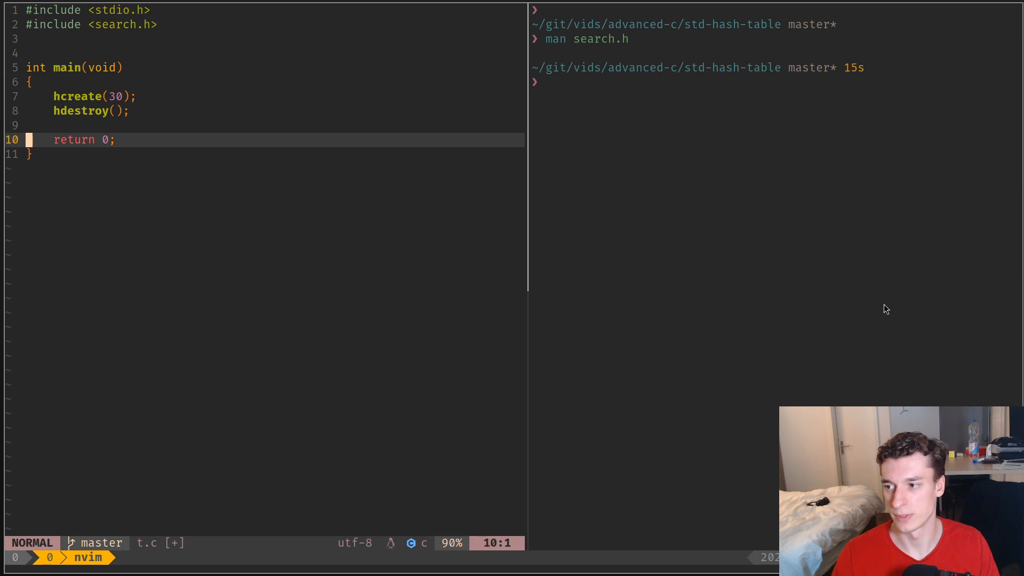
pyautogui.press('k')
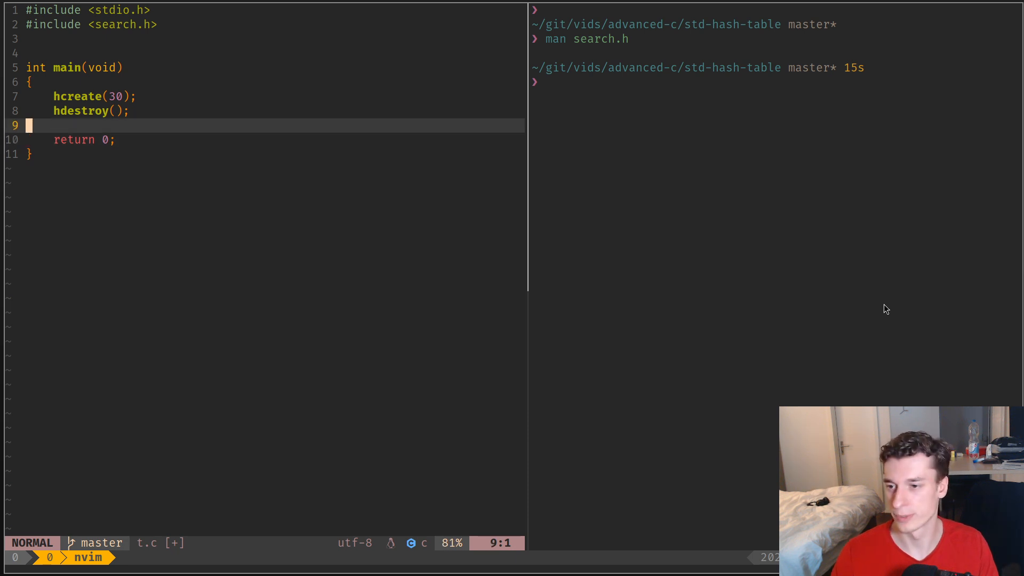
pyautogui.press('O')
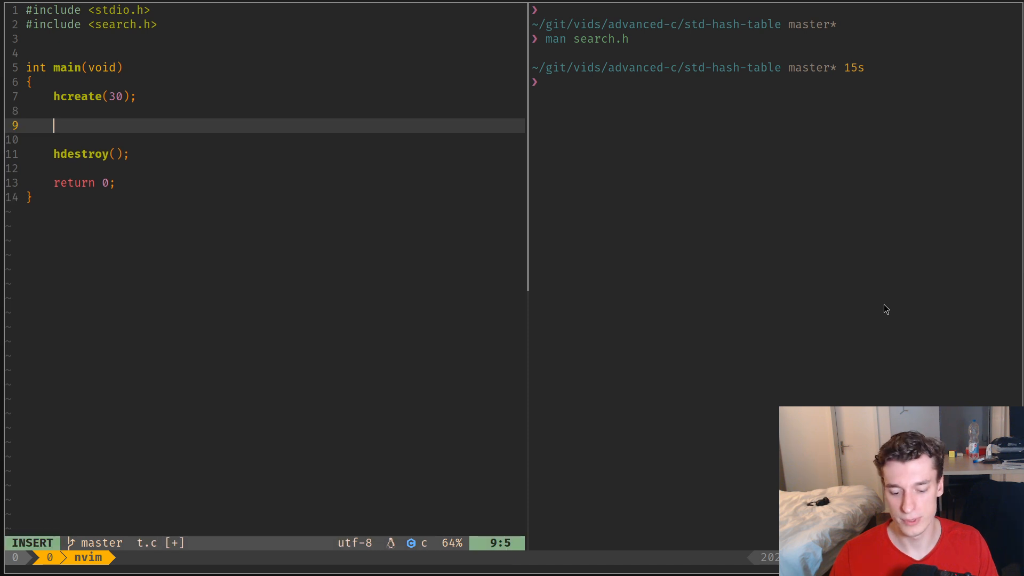
# - Declare ENTRY entry = { .key = "hello", .data = (void*)1 }; in main
pyautogui.write('ENTRY')
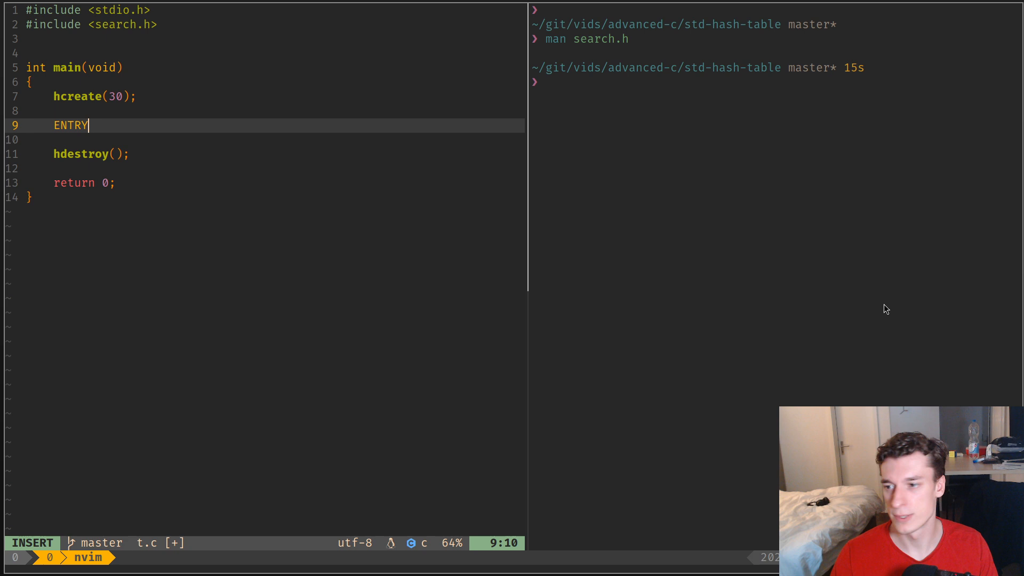
pyautogui.write('entry')
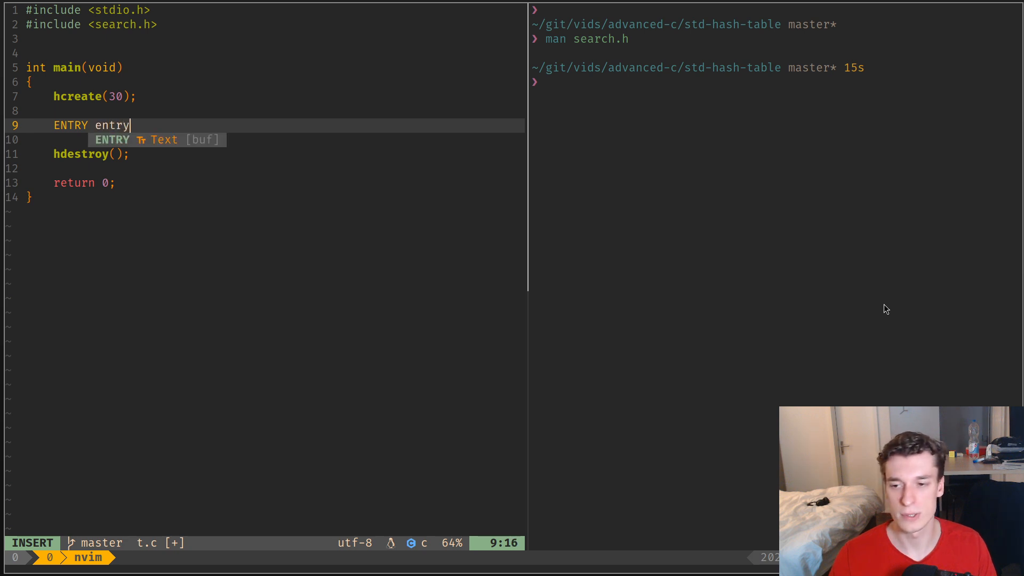
pyautogui.write('= { .k')
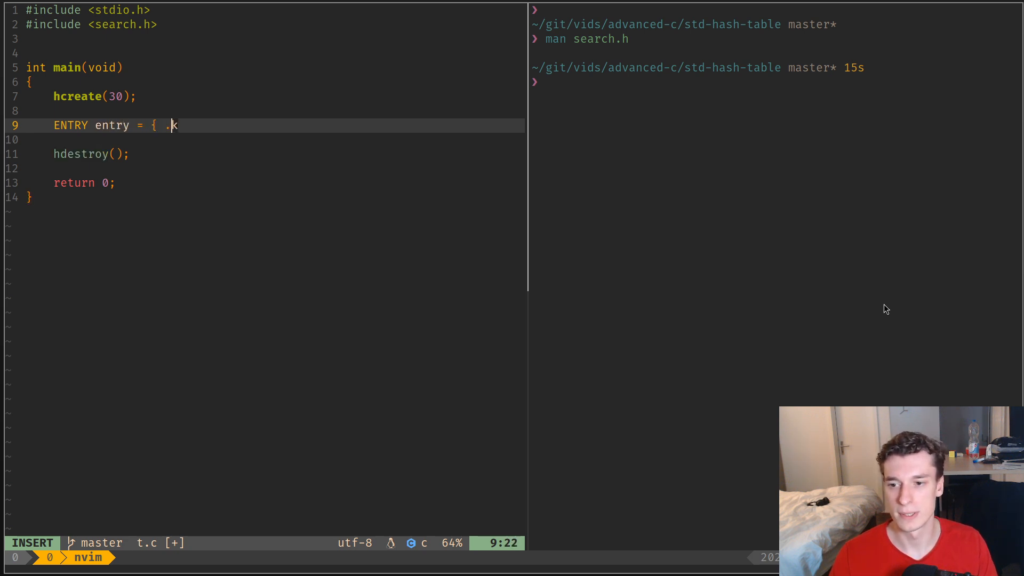
pyautogui.write('ey =')
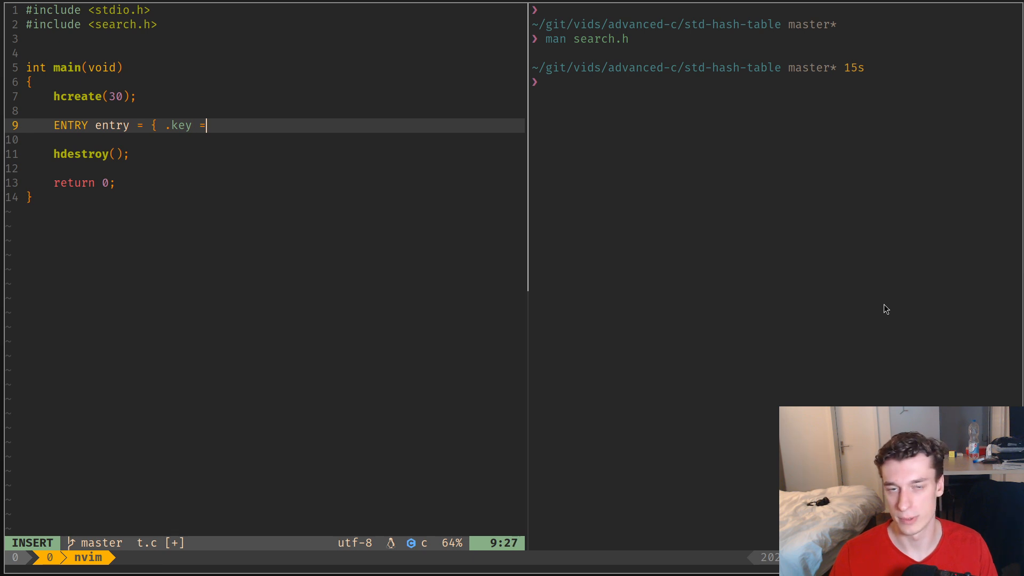
pyautogui.write('"')
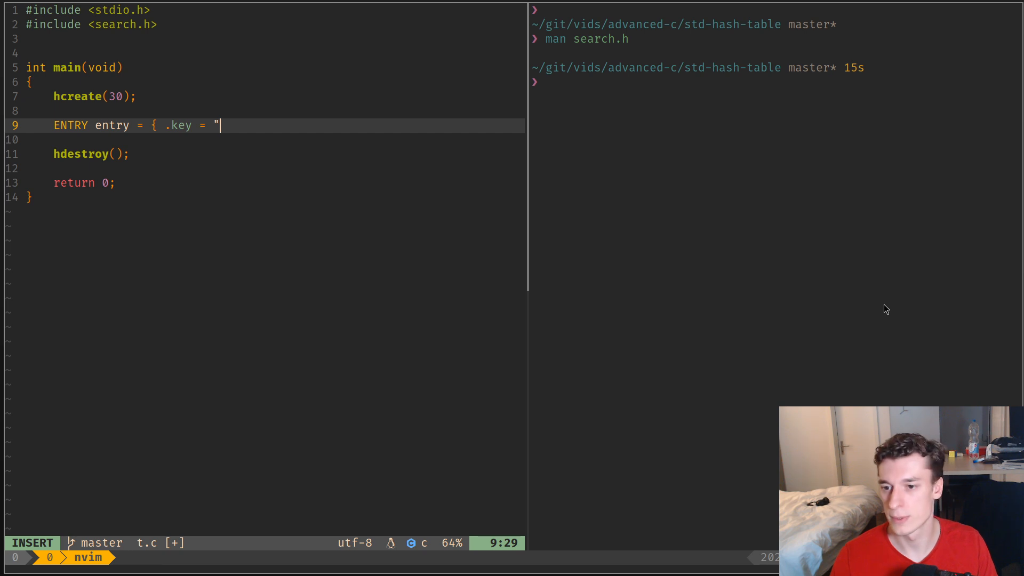
pyautogui.write('hello')
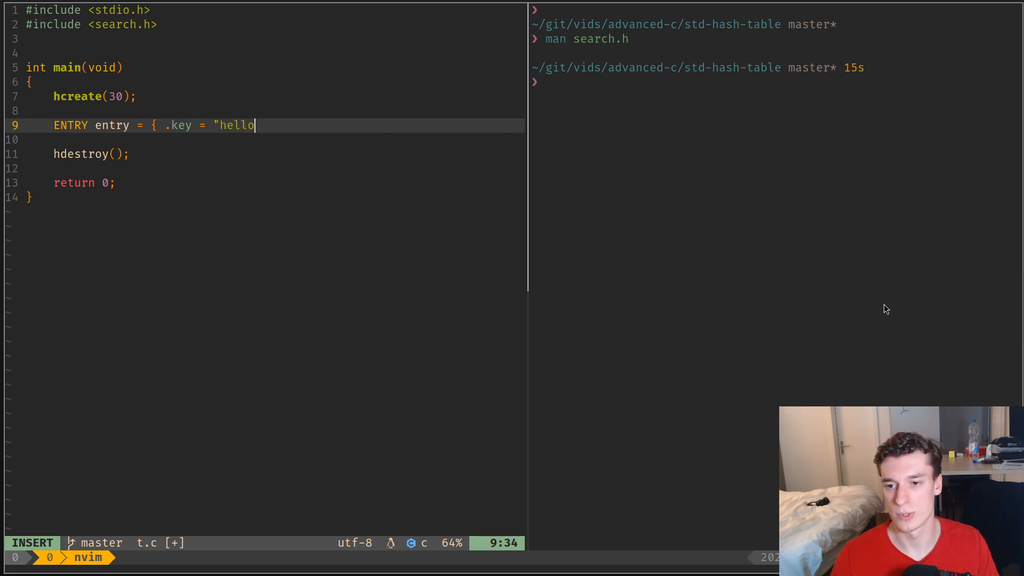
pyautogui.write('", .')
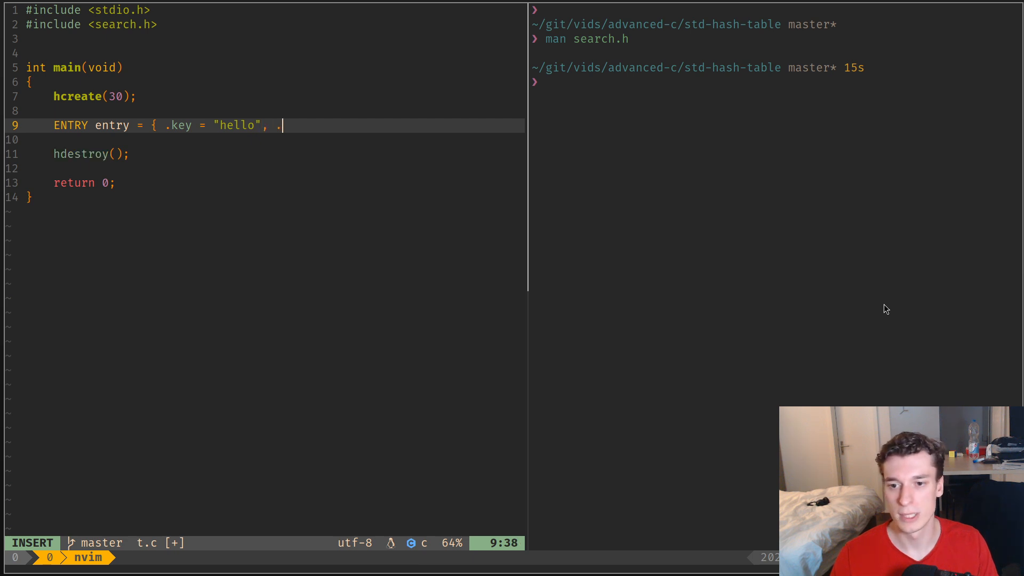
pyautogui.write('data')
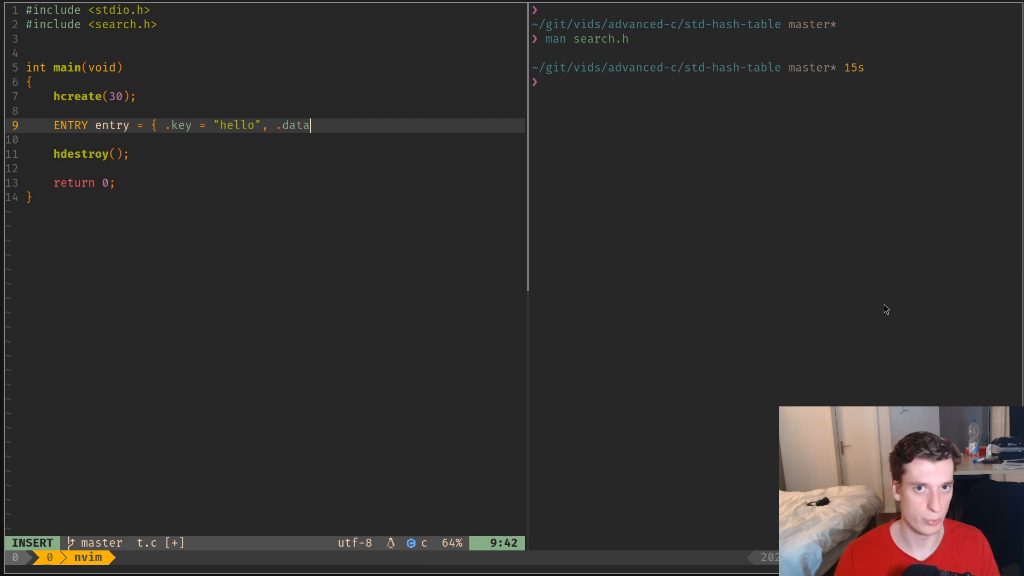
pyautogui.write('=')
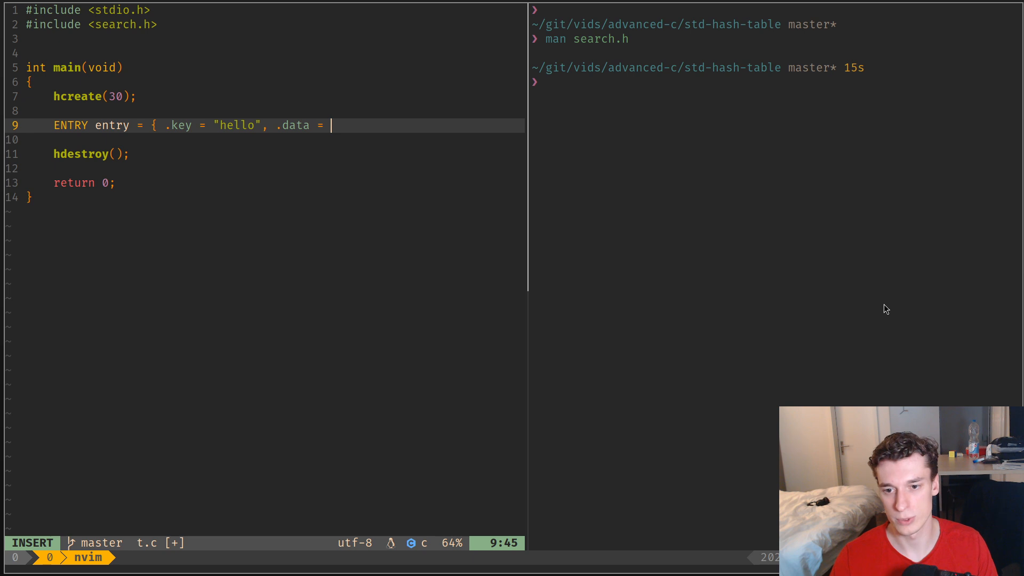
pyautogui.write('(void')
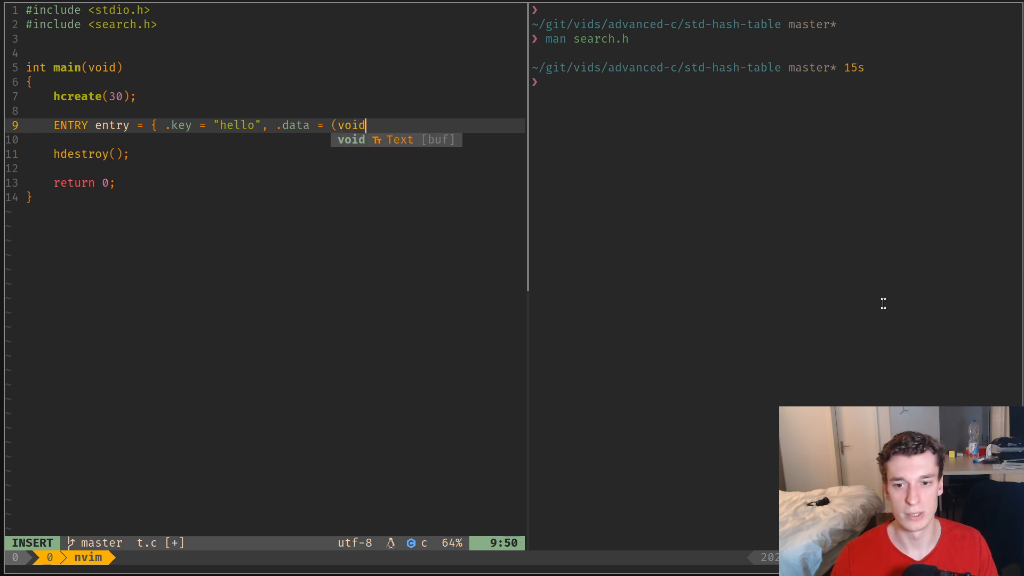
pyautogui.write('*)1 };')
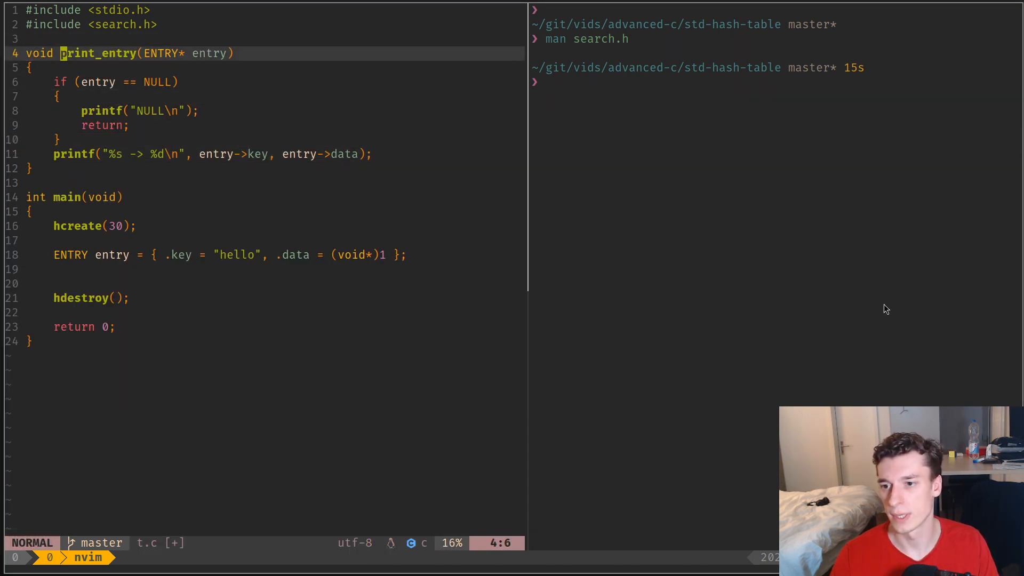
# - Add a blank line between the print_entry function and main
pyautogui.press('V')
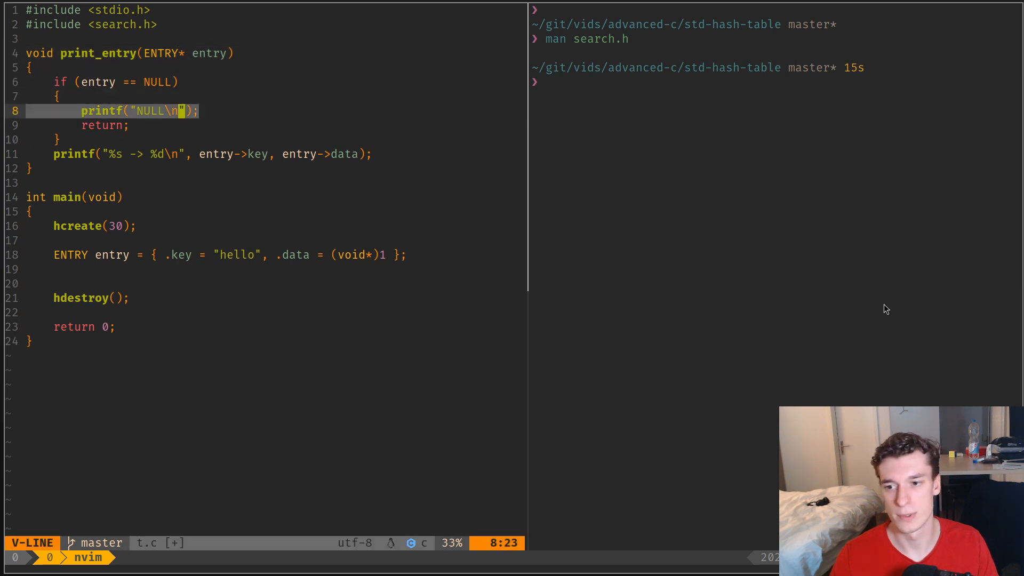
pyautogui.press('j')
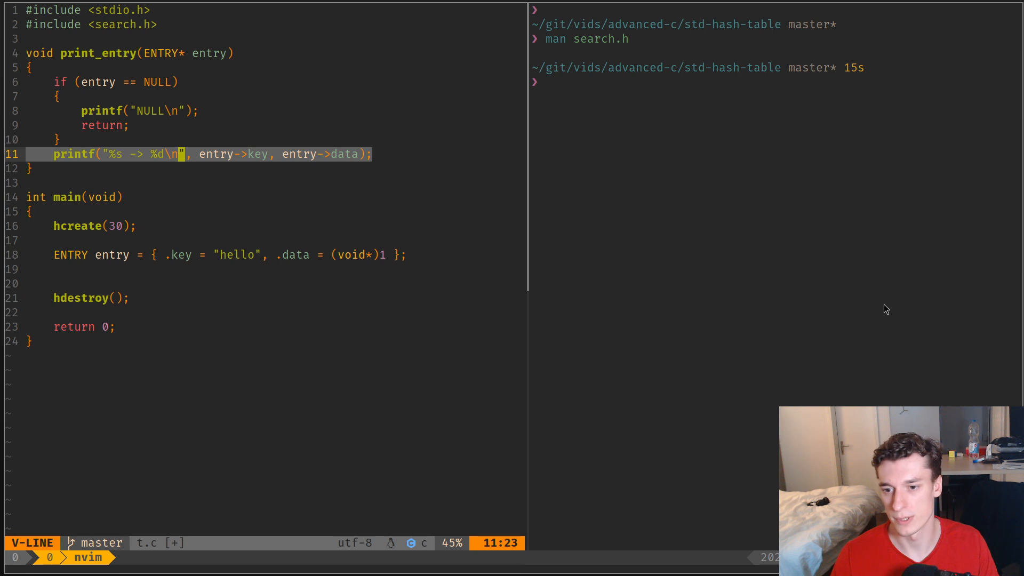
pyautogui.press('Escape')
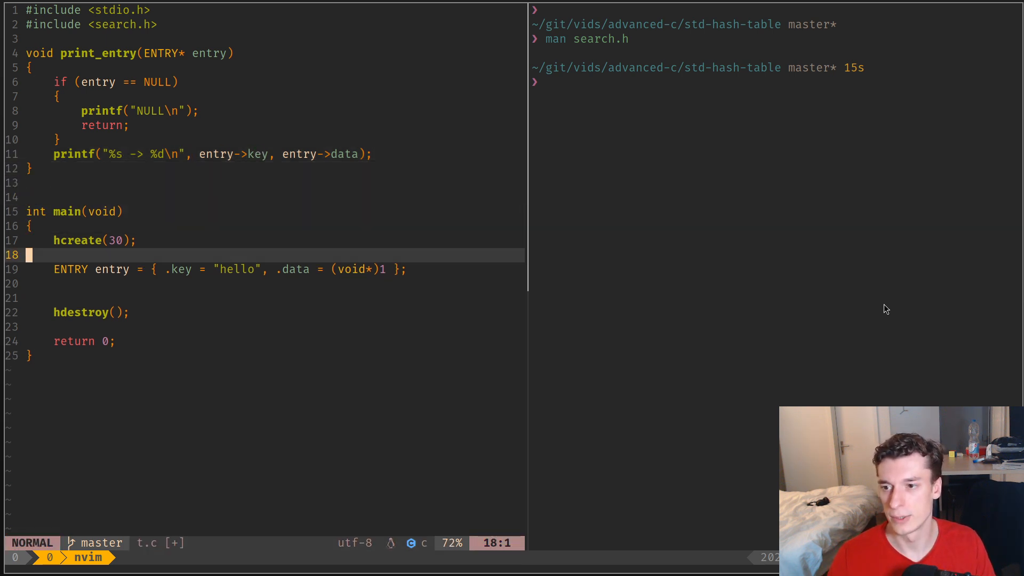
# - Write an hsearch(entry, ENTER) call below the entry declaration
pyautogui.press('o')
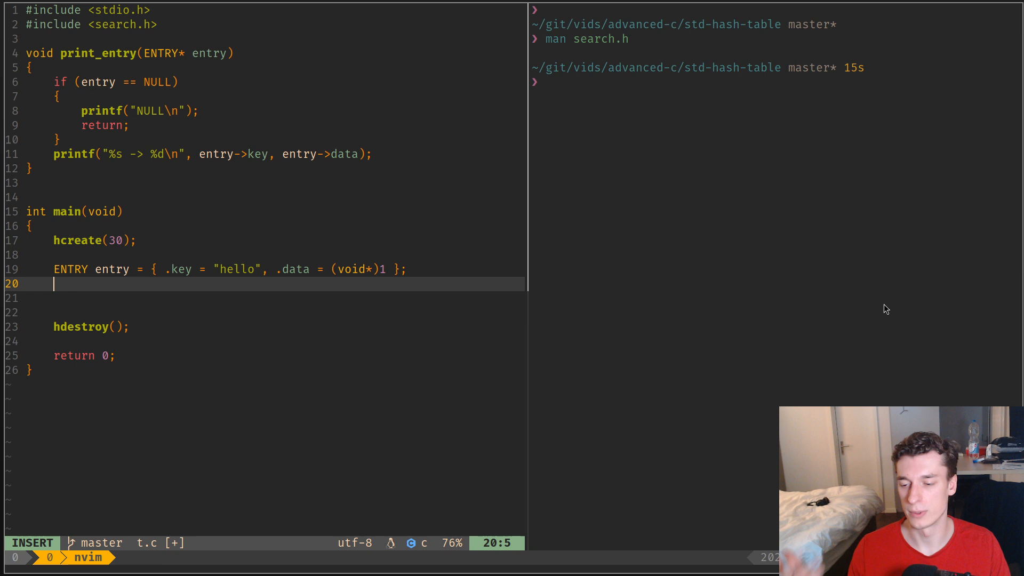
pyautogui.press('Escape')
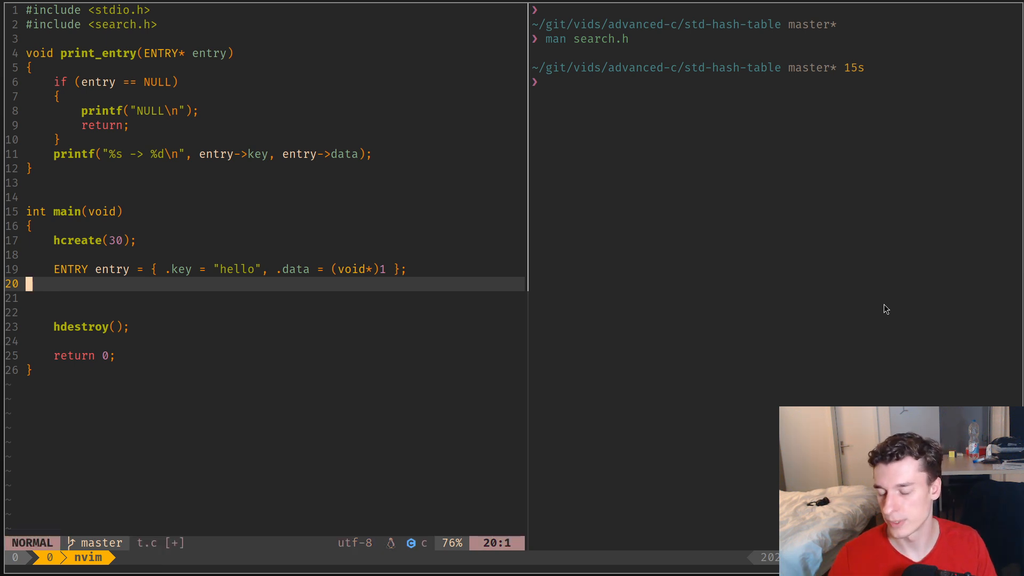
pyautogui.write('hs')
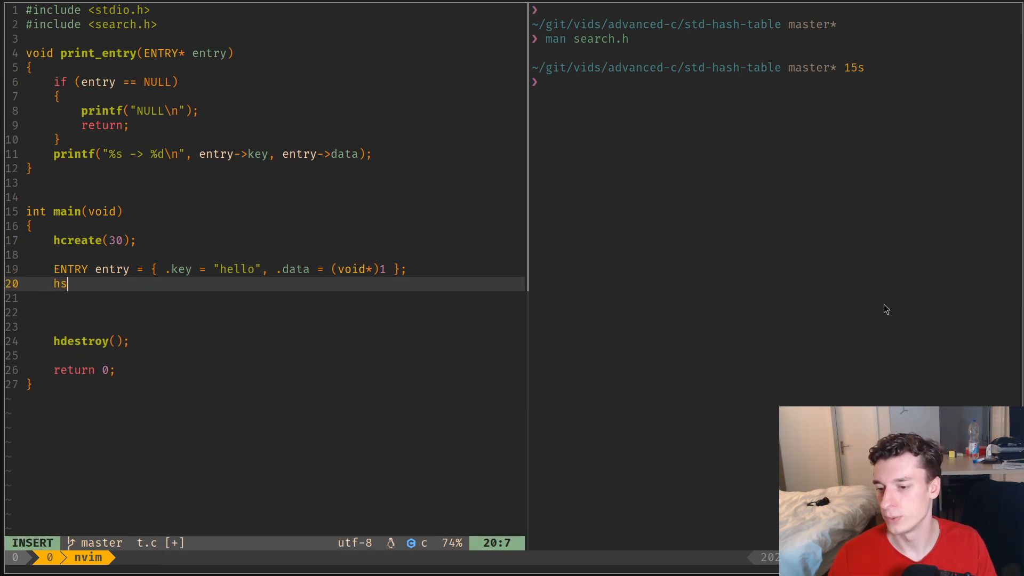
pyautogui.write('earch(entry, );')
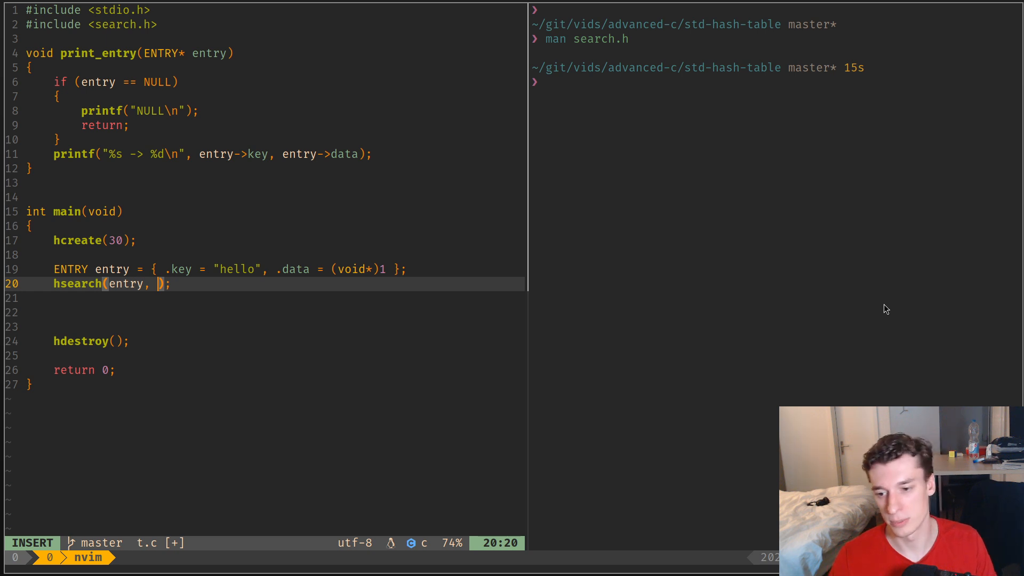
pyautogui.write('FIND')
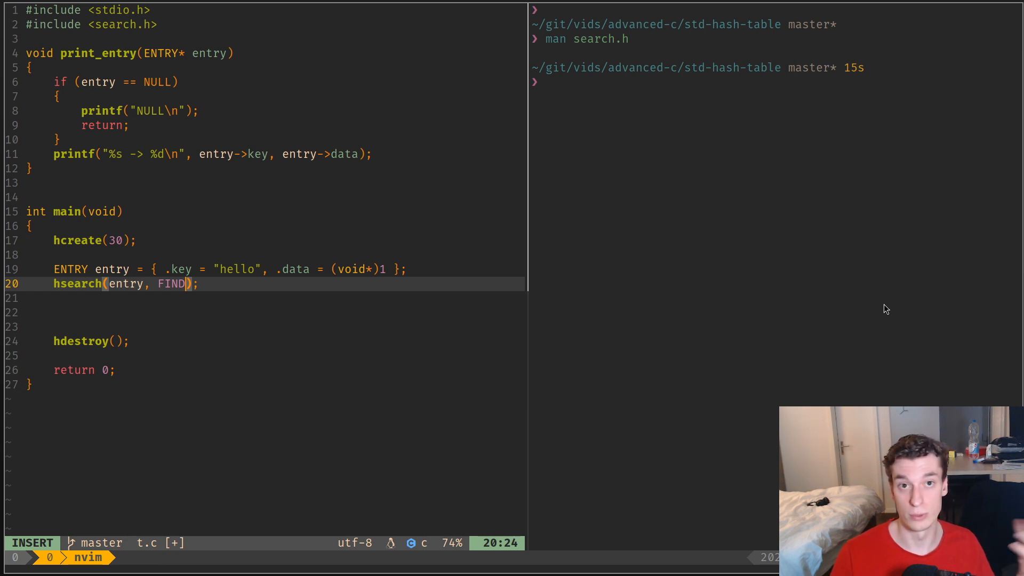
pyautogui.press('Backspace')
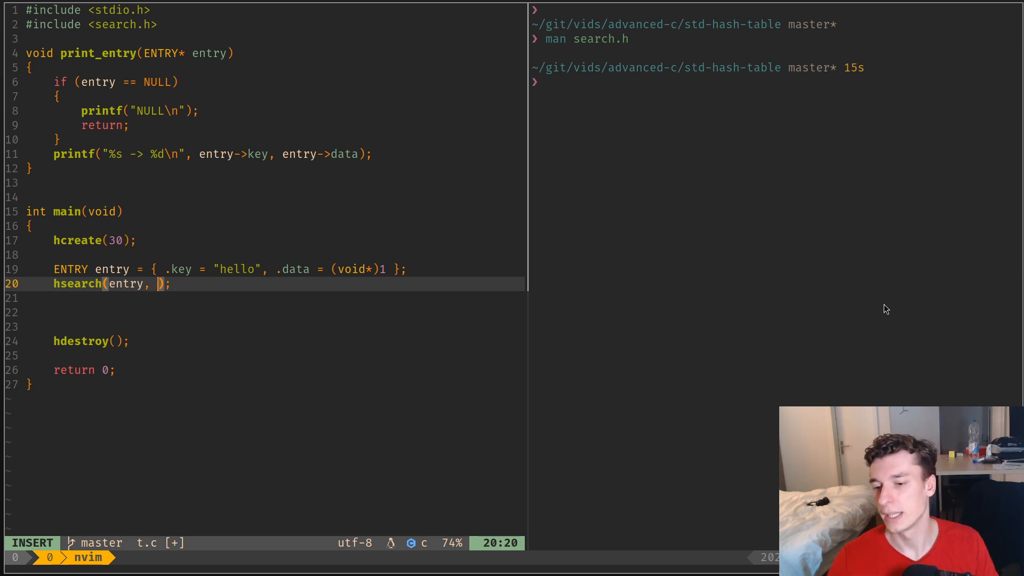
pyautogui.write('ENTRY')
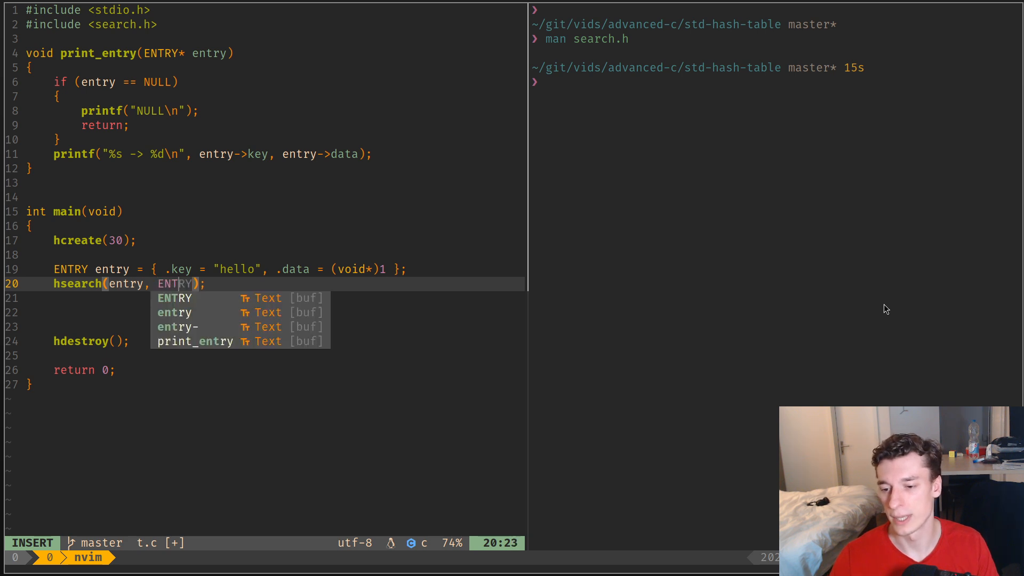
pyautogui.press('Escape')
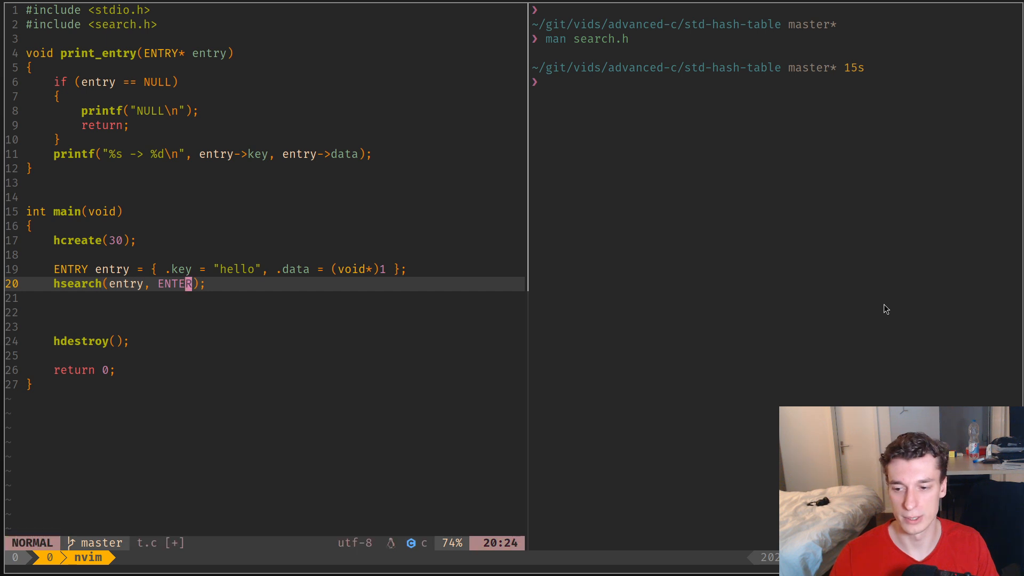
# - Store the hsearch return in ENTRY *result and pass it to print_entry
pyautogui.press('V')
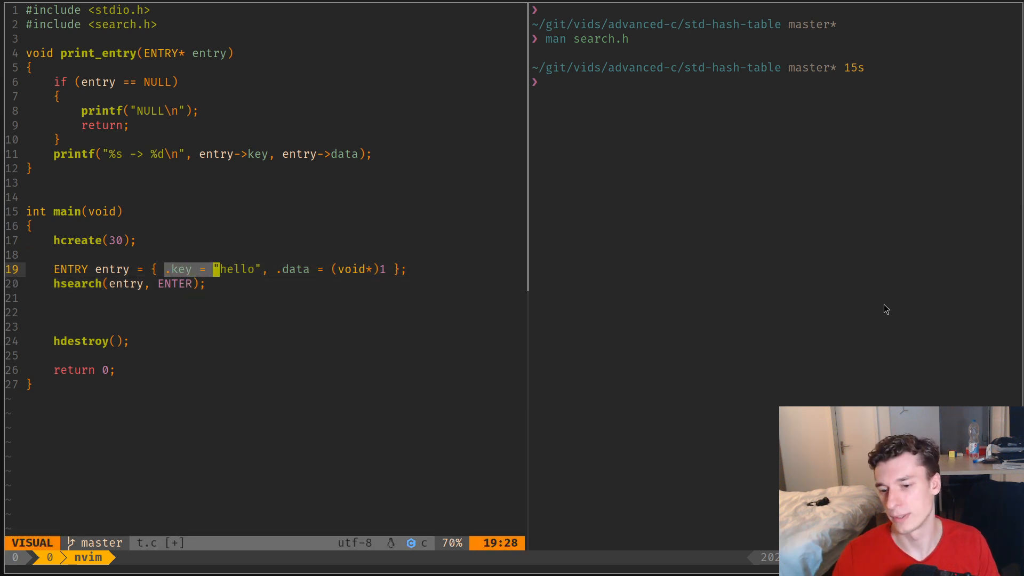
pyautogui.press('Escape')
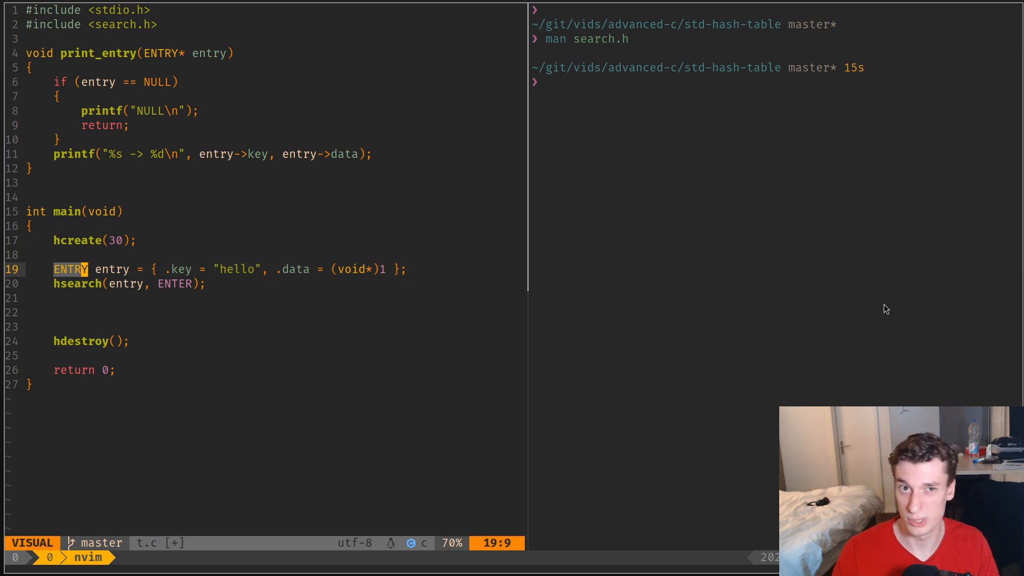
pyautogui.press('Escape')
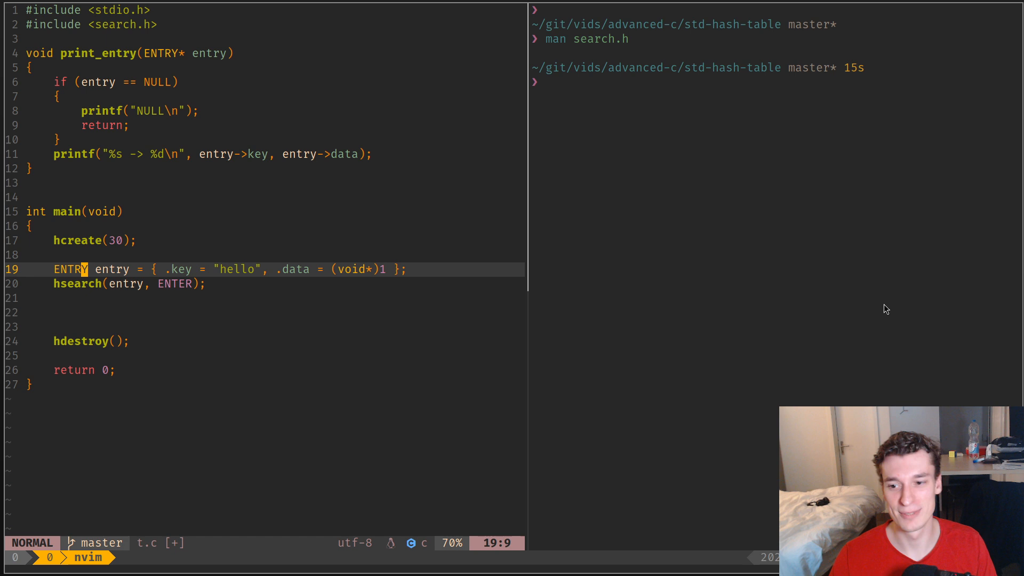
pyautogui.press('j')
pyautogui.write('ENTRY *rese')
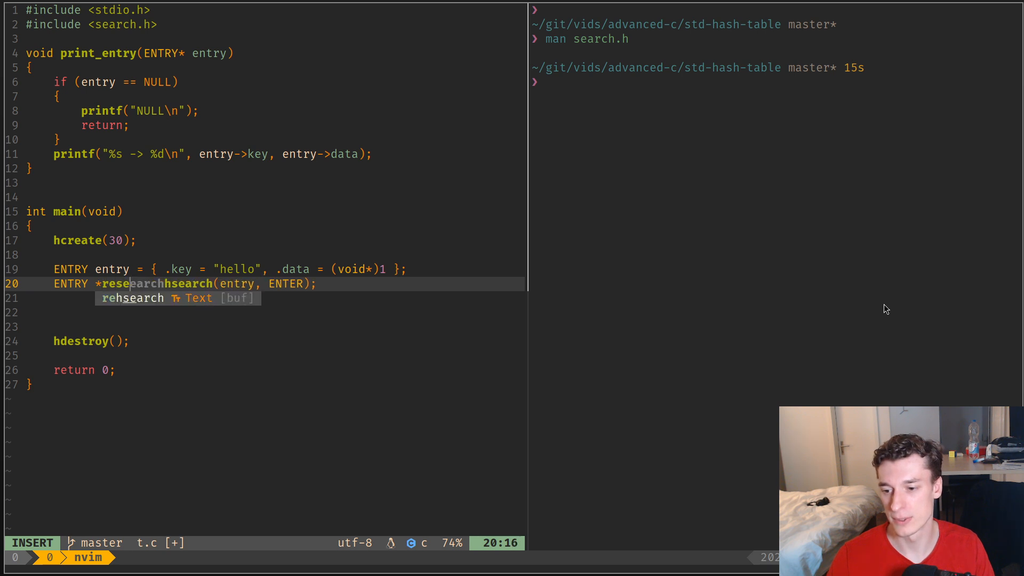
pyautogui.write('result = KJ')
pyautogui.click(274, 298)
pyautogui.write('print_entry(result);')
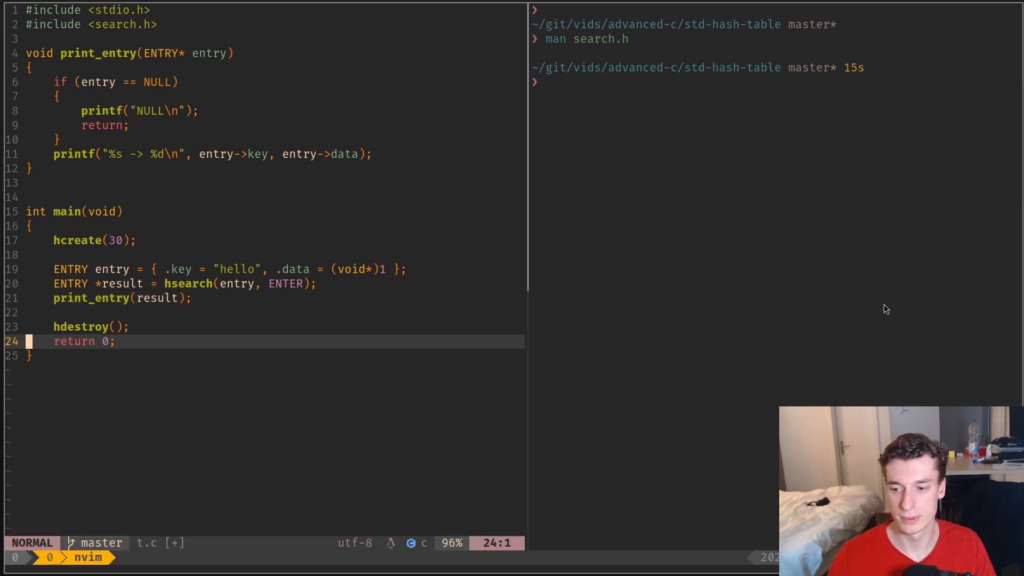
# - Switch to hsearch(entry, FIND) only and rerun gcc t.c && ./a.out, printing NULL
pyautogui.write('gcc t.c && ./a.out')
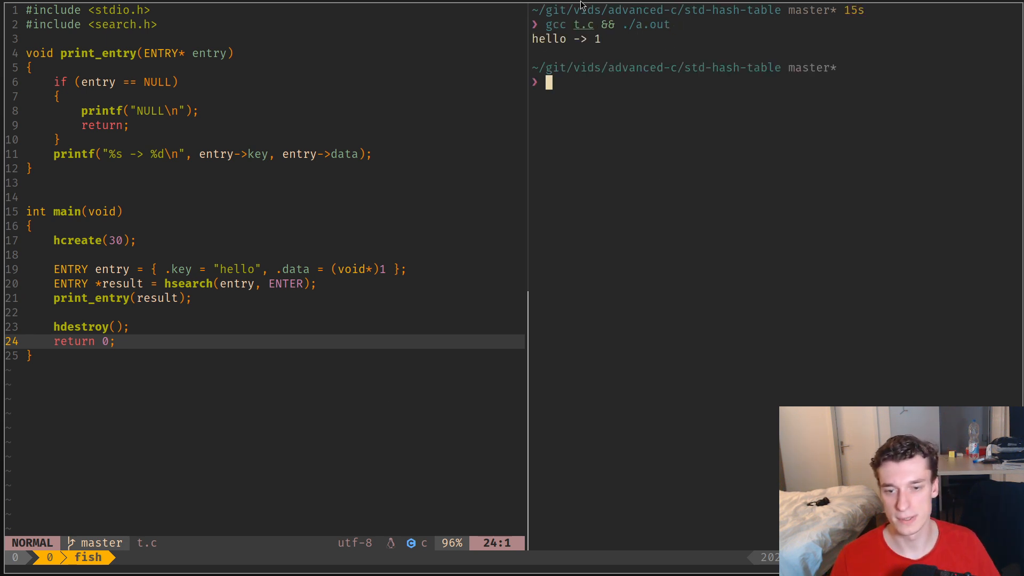
pyautogui.moveTo(418, 265)
pyautogui.write('result = hsearch(entry, FIND);')
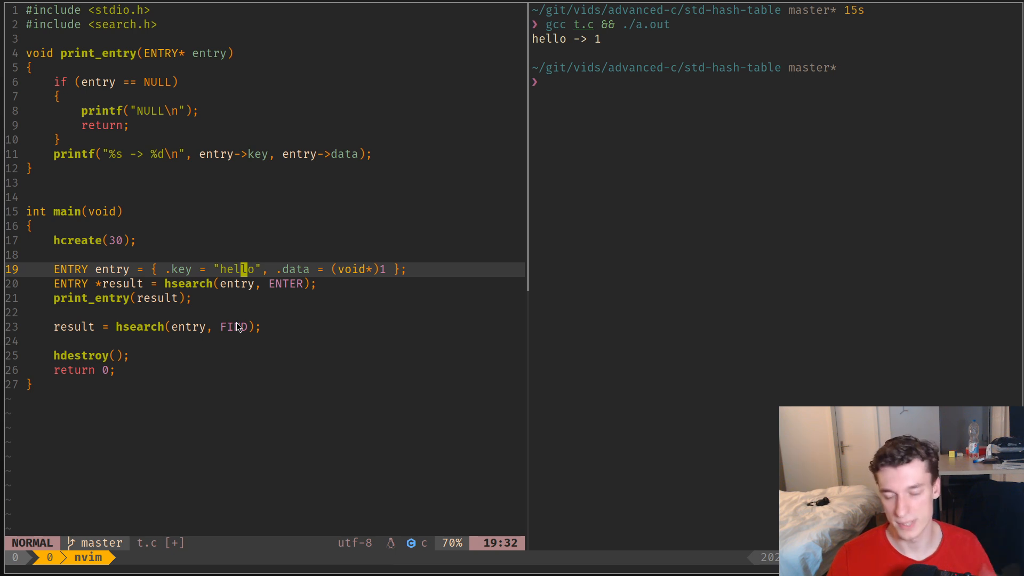
pyautogui.press('j')
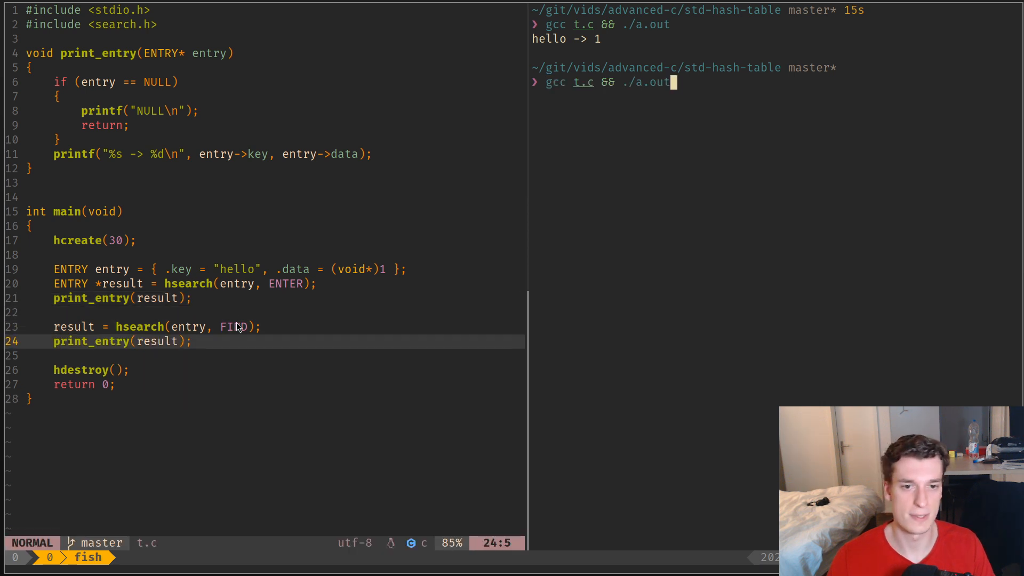
pyautogui.press('Return')
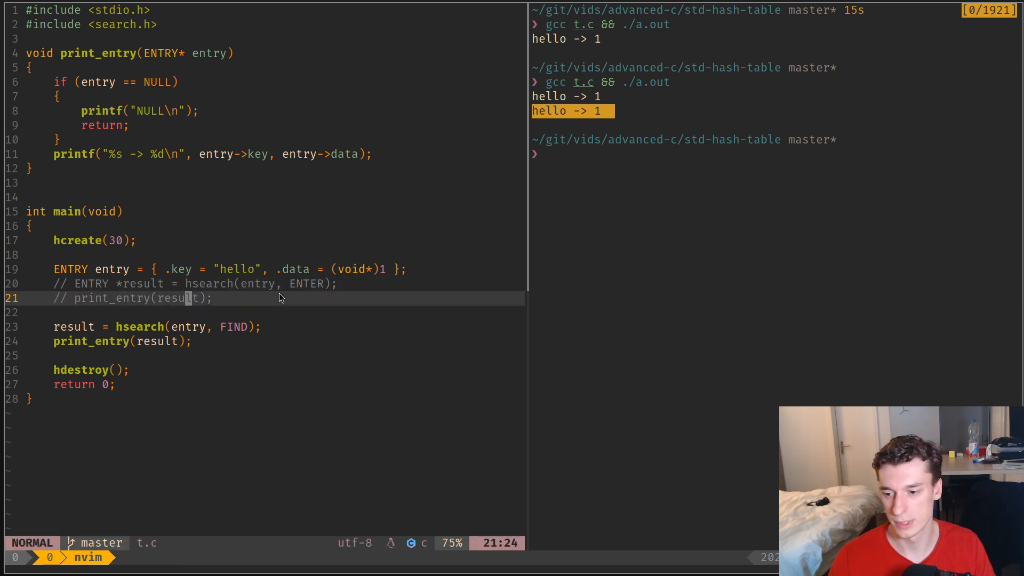
pyautogui.write('ENTRY *')
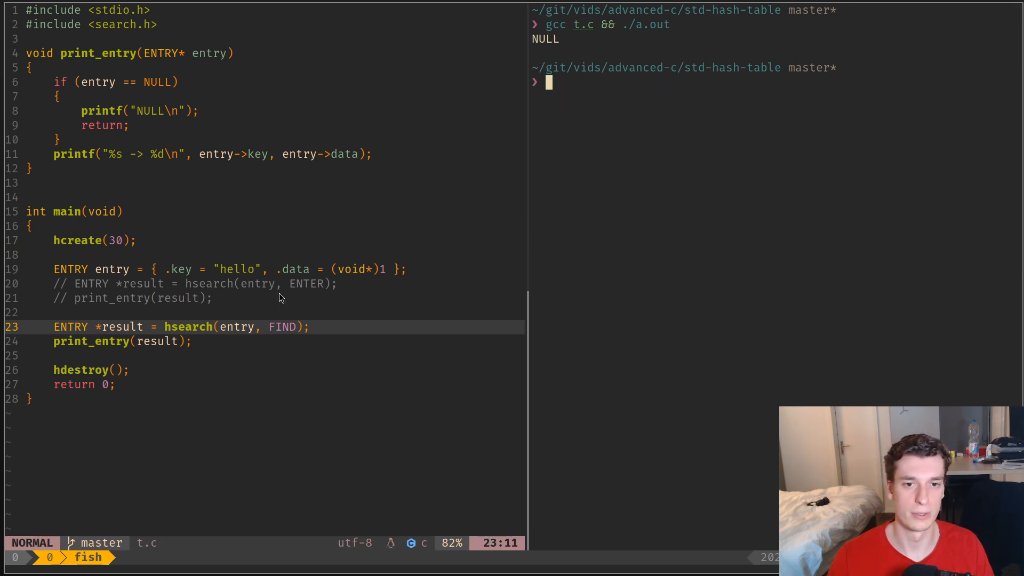
pyautogui.moveTo(246, 316)
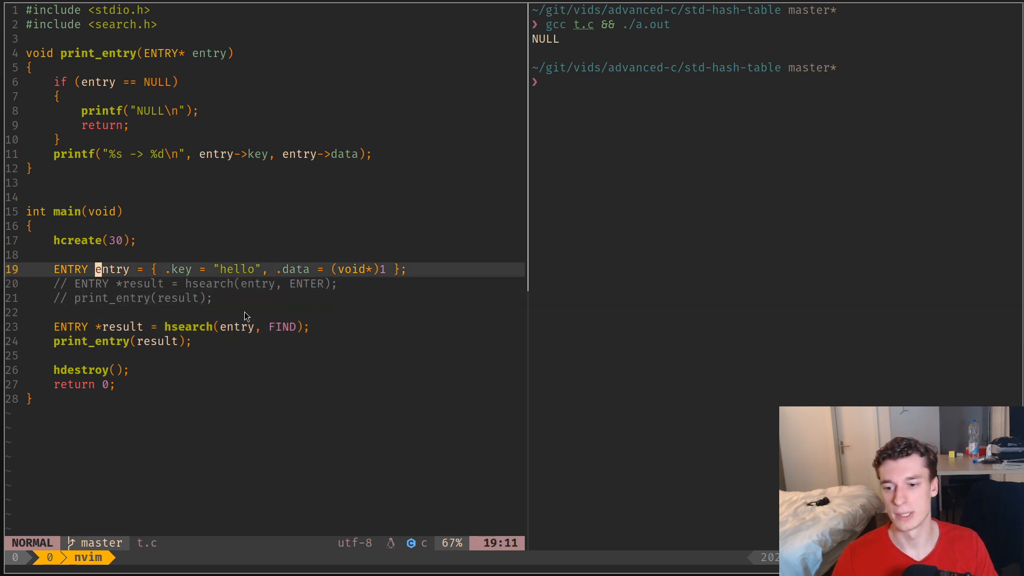
# - Wrap the key "hello" in strdup() and prefix the data with malloc()
pyautogui.press('i')
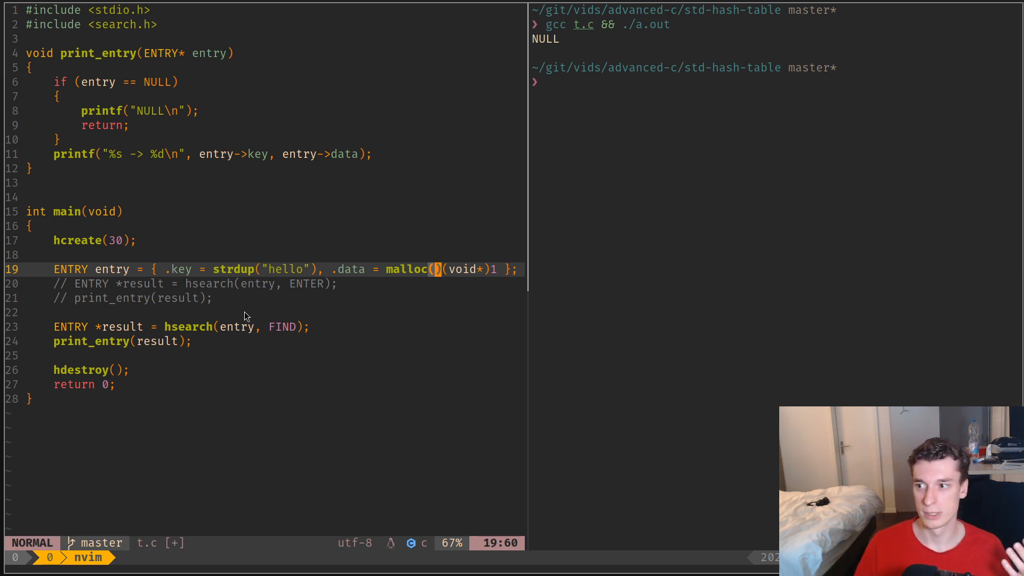
pyautogui.moveTo(203, 362)
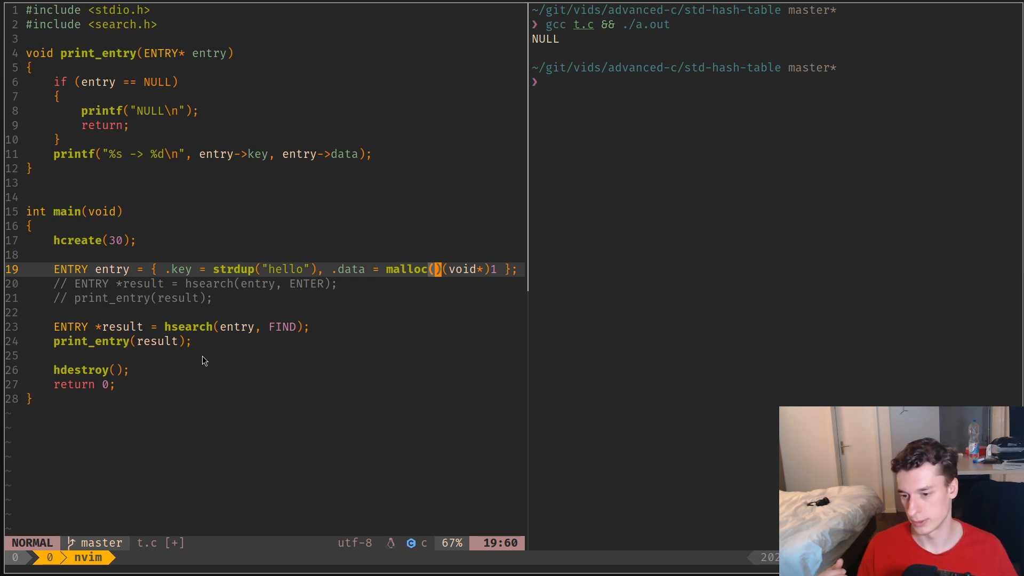
pyautogui.press('v')
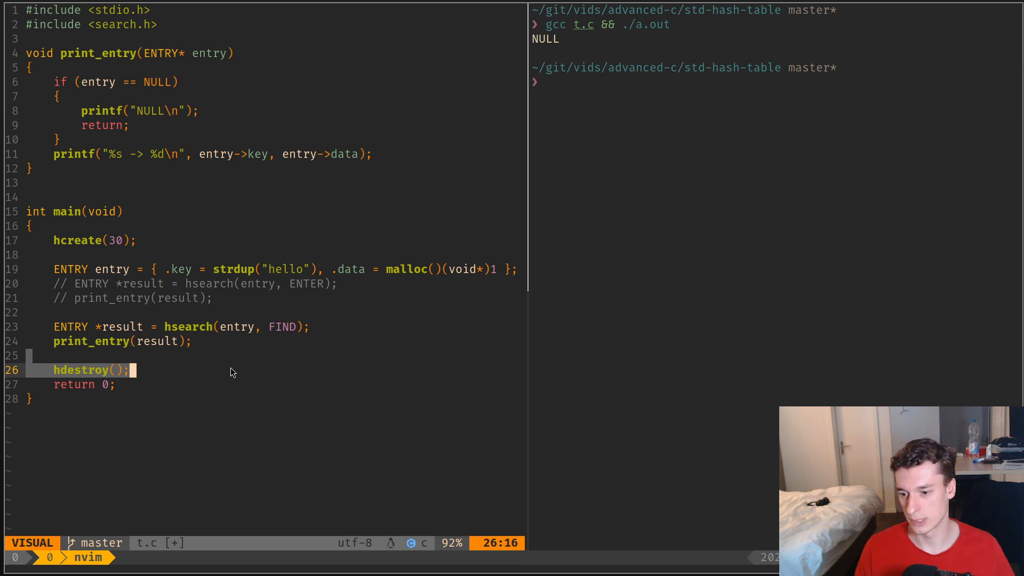
pyautogui.moveTo(309, 339)
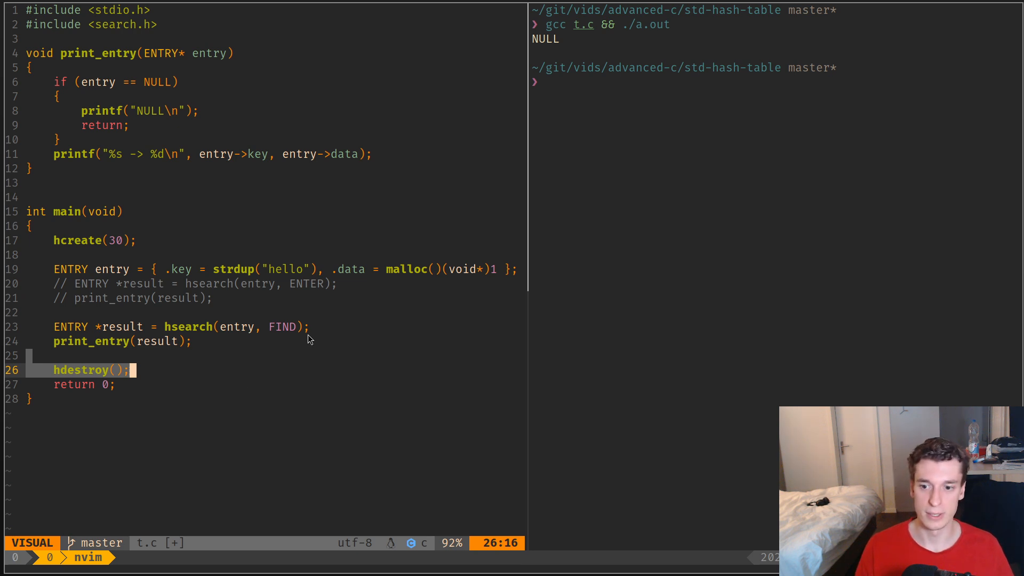
pyautogui.moveTo(233, 281)
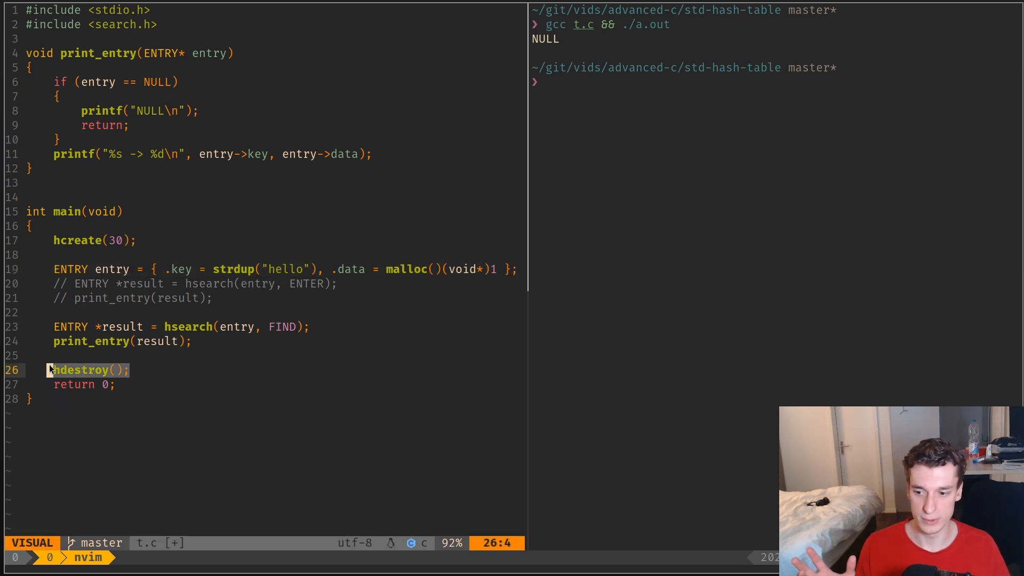
pyautogui.moveTo(302, 242)
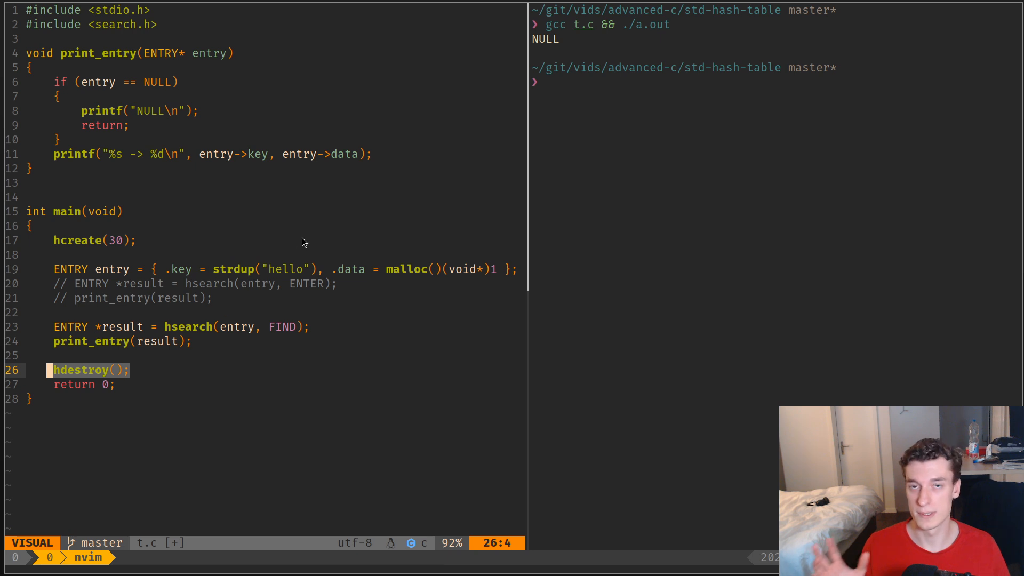
pyautogui.moveTo(306, 237)
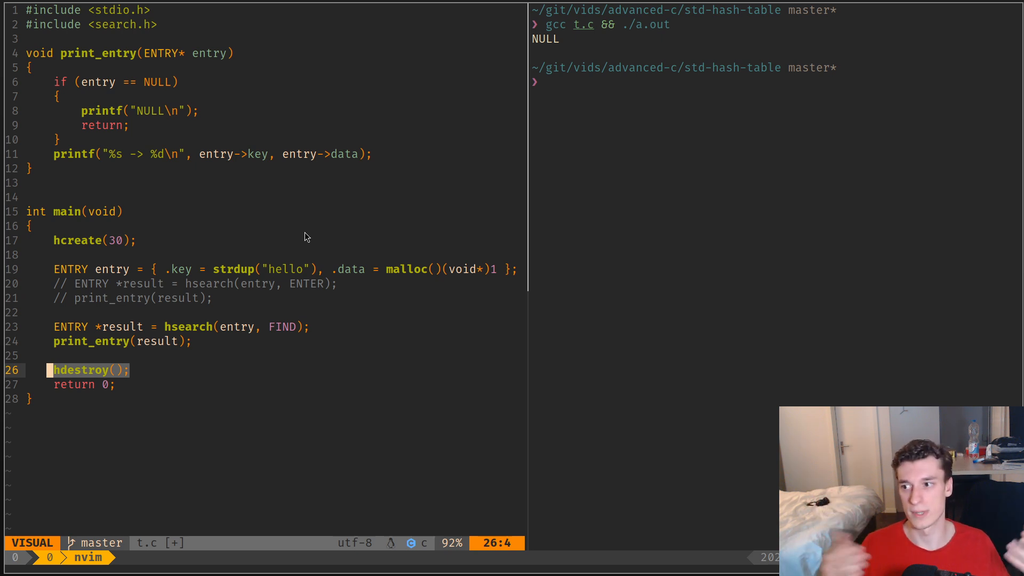
pyautogui.moveTo(320, 180)
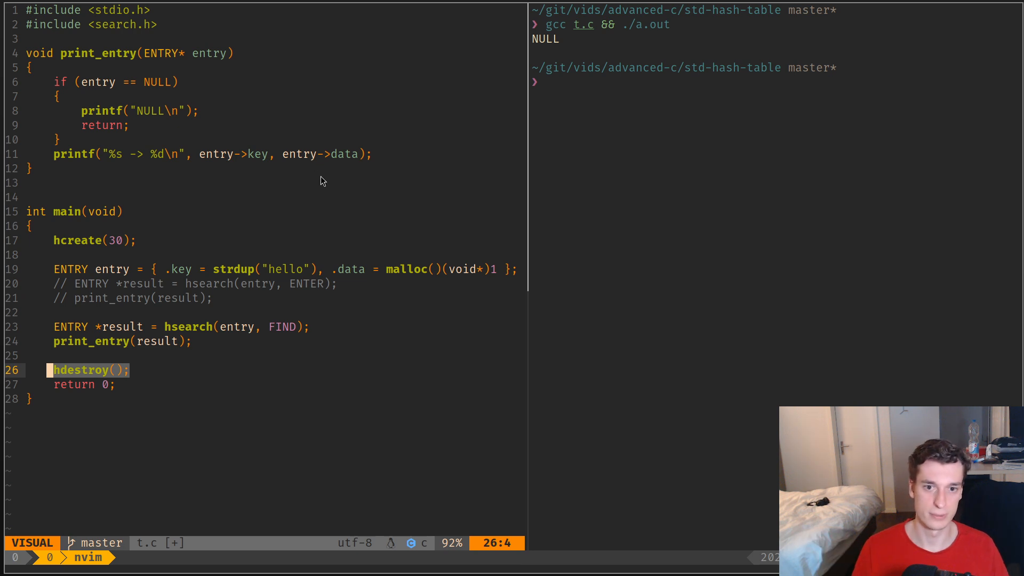
pyautogui.moveTo(192, 333)
pyautogui.write('for (int')
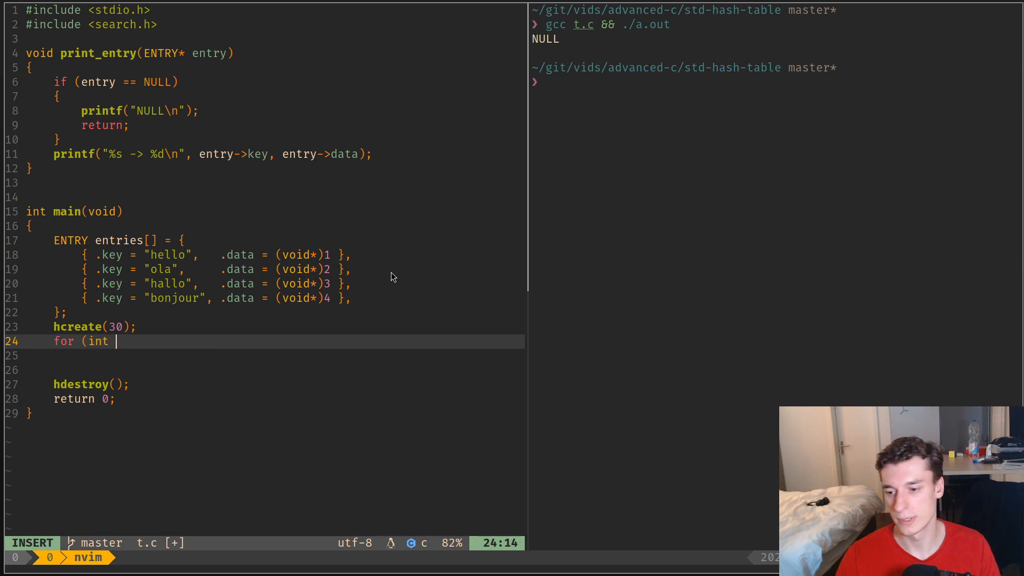
# - Write a loop for i = 0 to 3 calling hsearch(entries[i], ENTER)
pyautogui.write('i = 0; i')
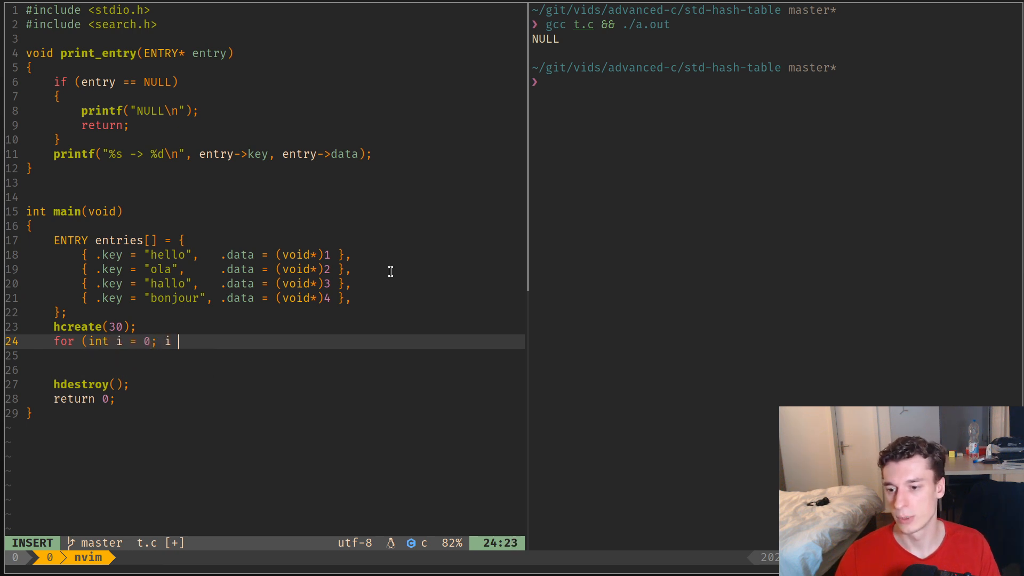
pyautogui.write('< 4')
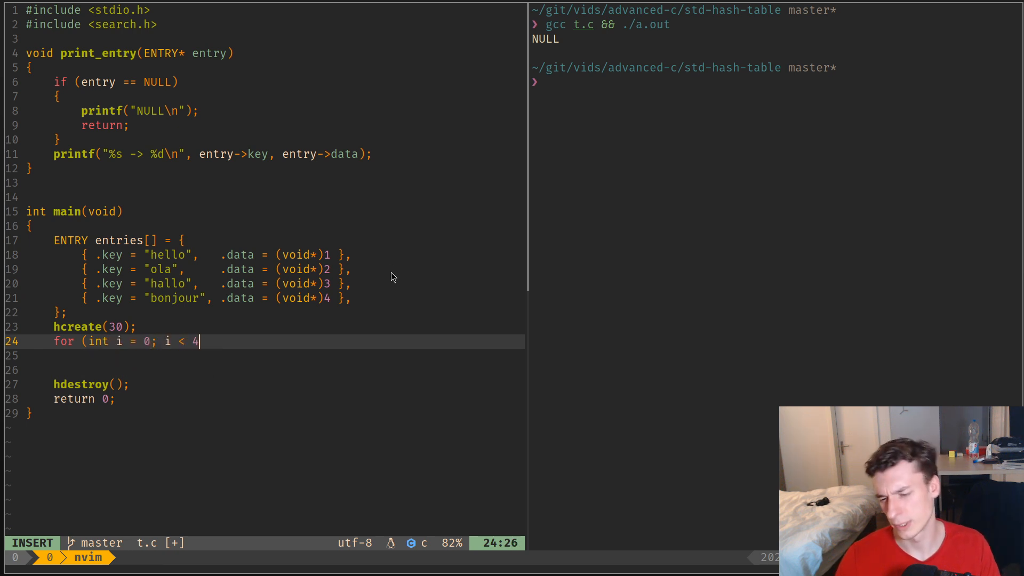
pyautogui.write('; i++)')
pyautogui.click(262, 355)
pyautogui.write('hse')
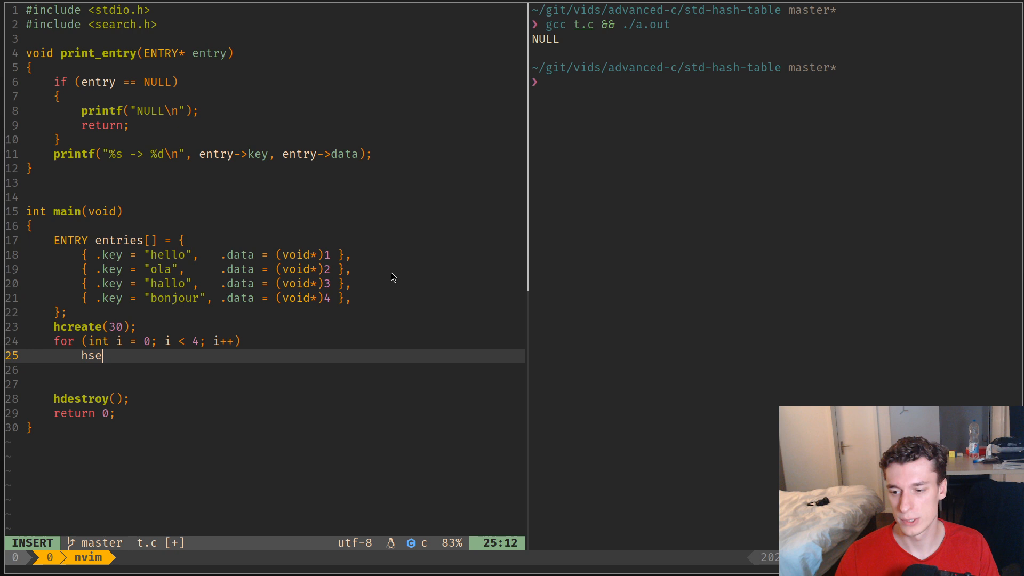
pyautogui.write('arch(entries[i]')
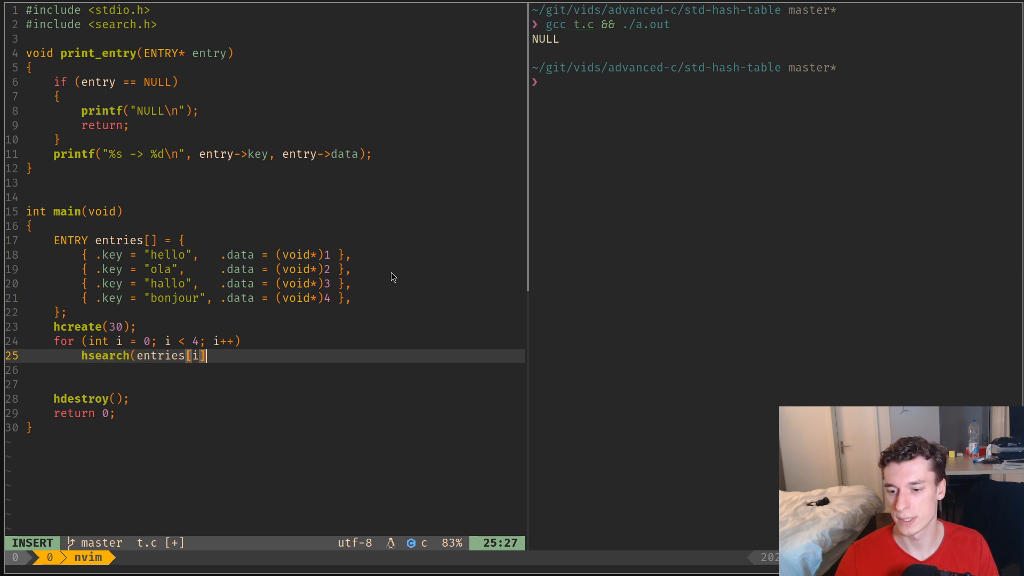
pyautogui.write(', ENTER')
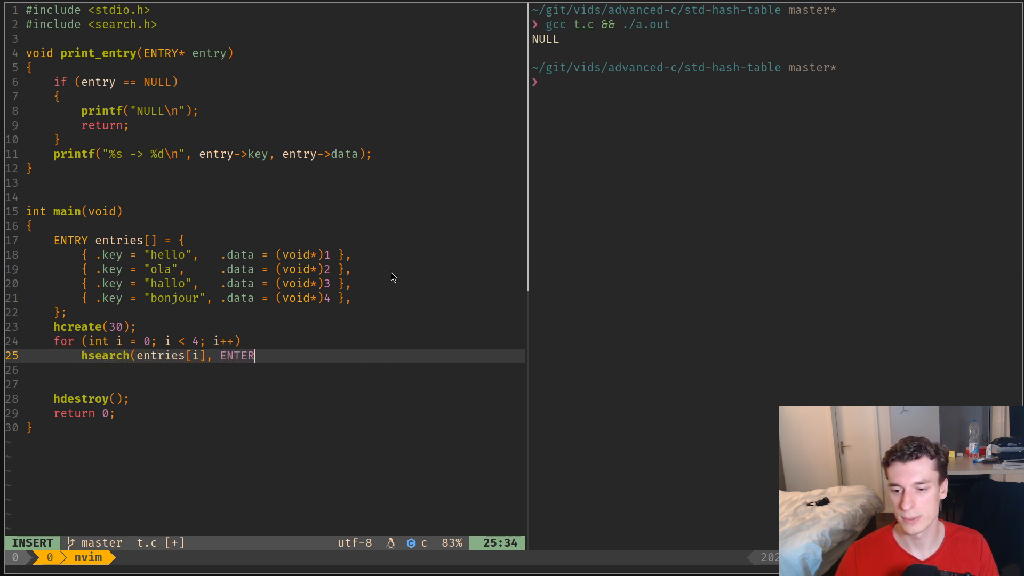
pyautogui.press('Escape')
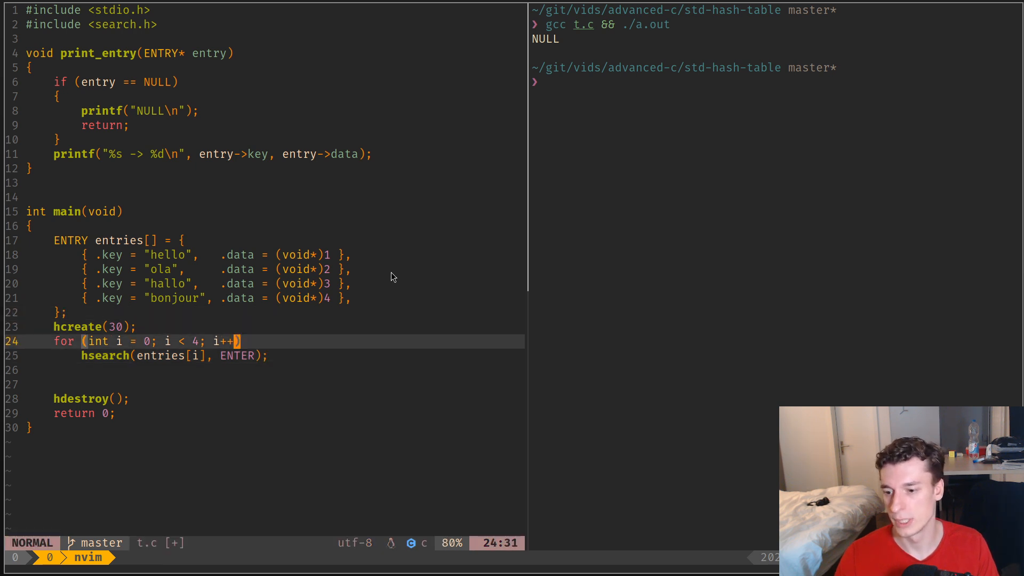
# - Add print_entry(hsearch(entries[2], FIND)); and rebuild, printing hallo -> 3
pyautogui.press('o')
pyautogui.write('hsear')
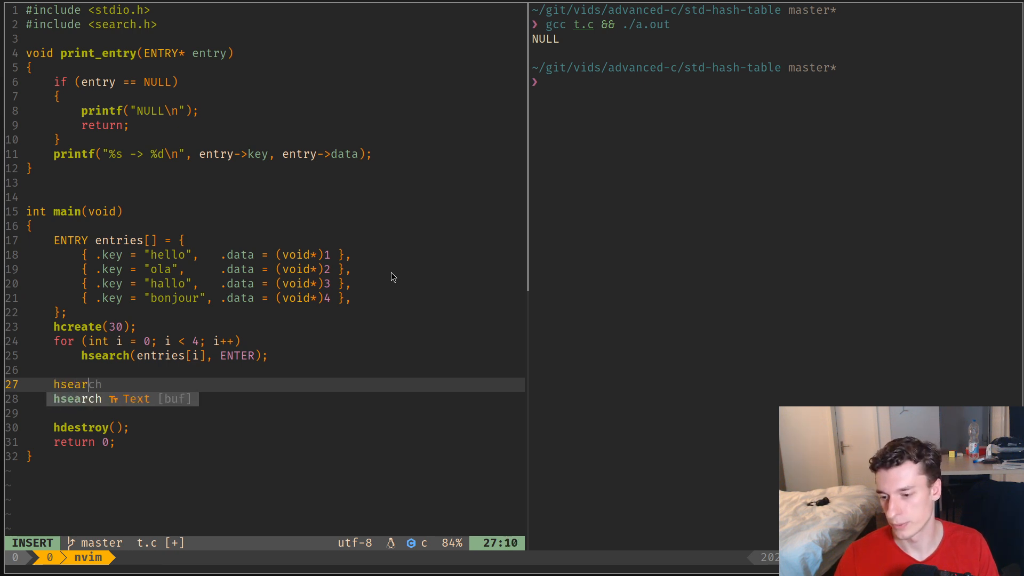
pyautogui.write('(entries')
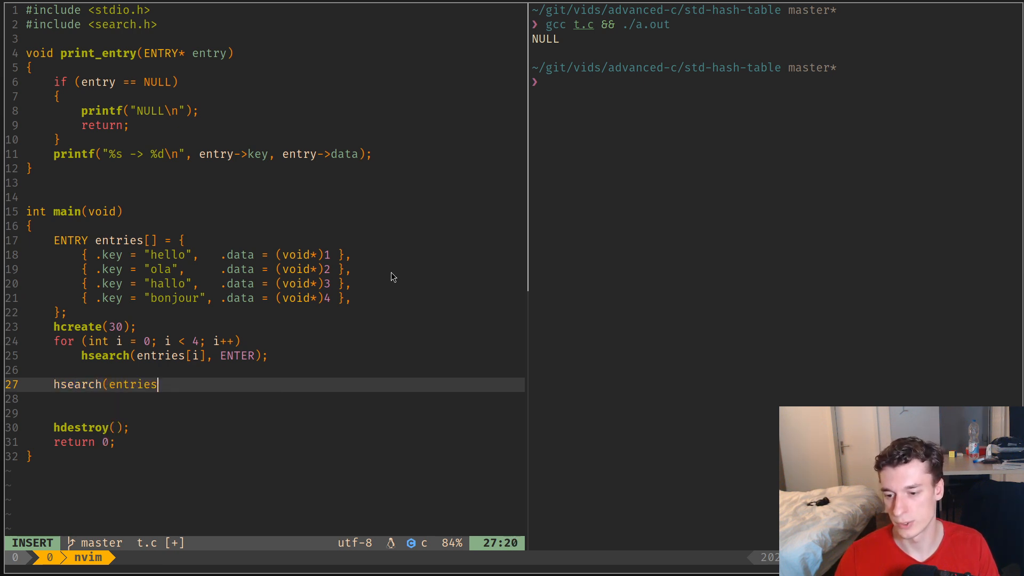
pyautogui.write('[2],')
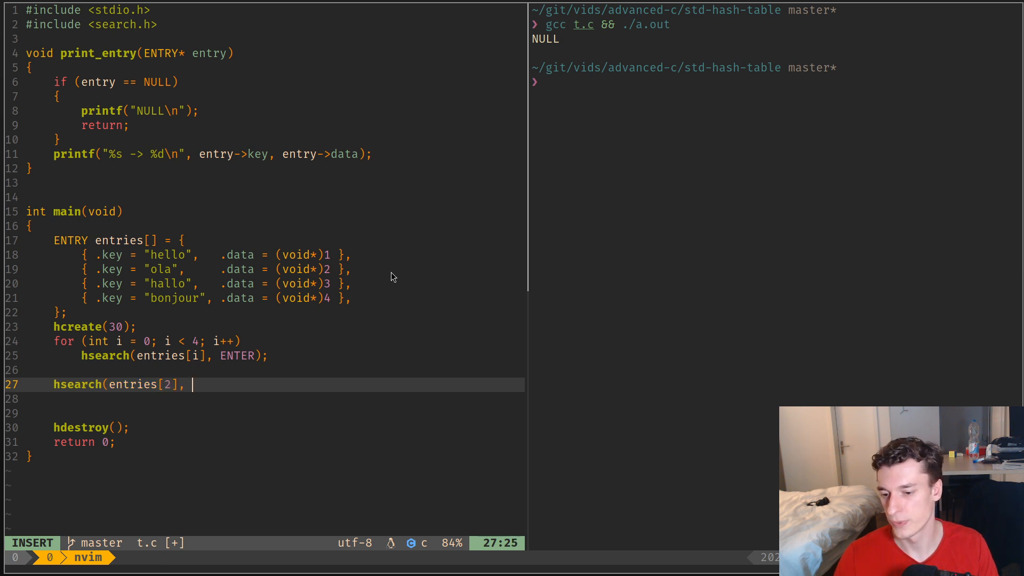
pyautogui.write('FIND);')
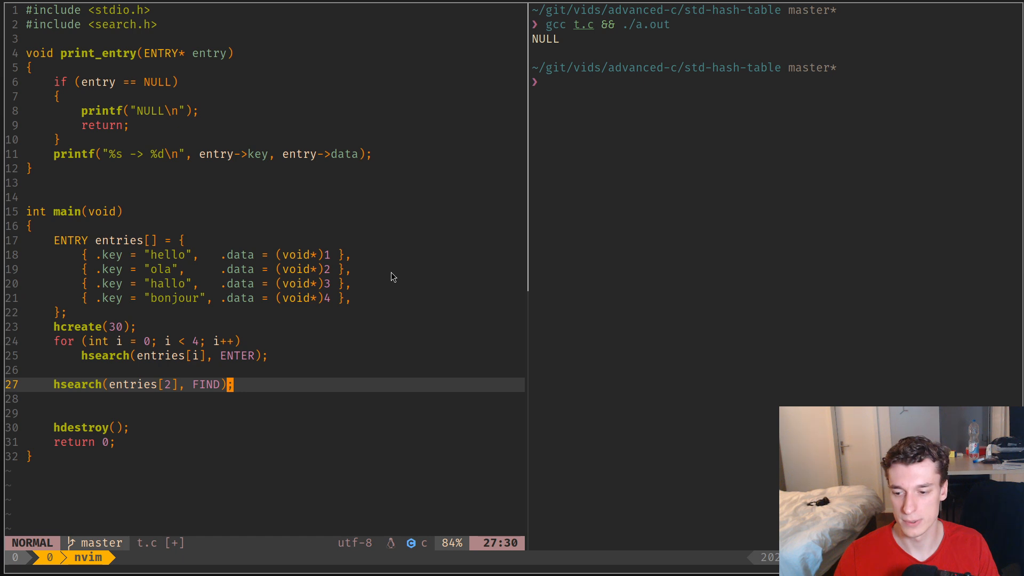
pyautogui.write('print_entry(')
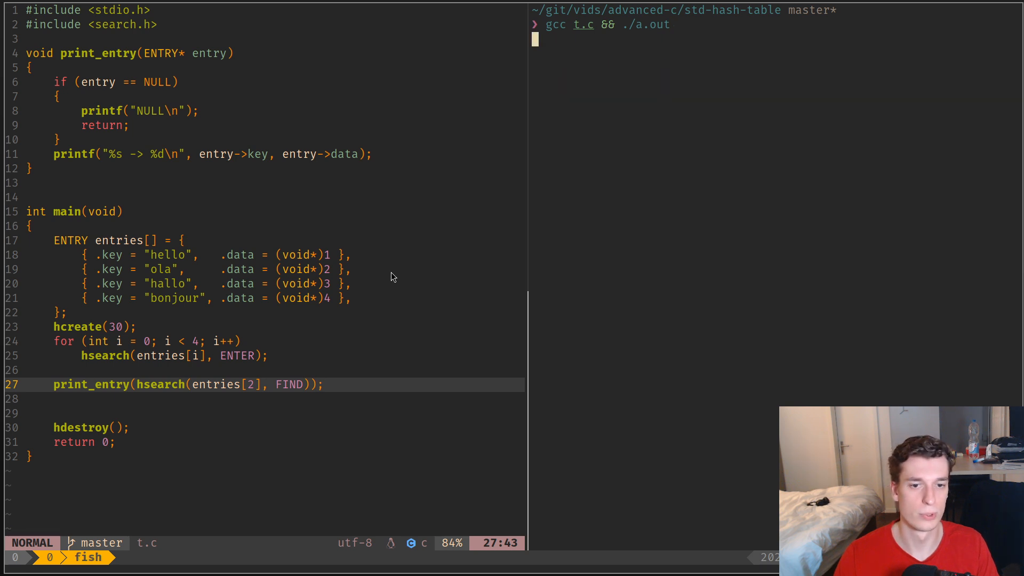
pyautogui.press('Return')
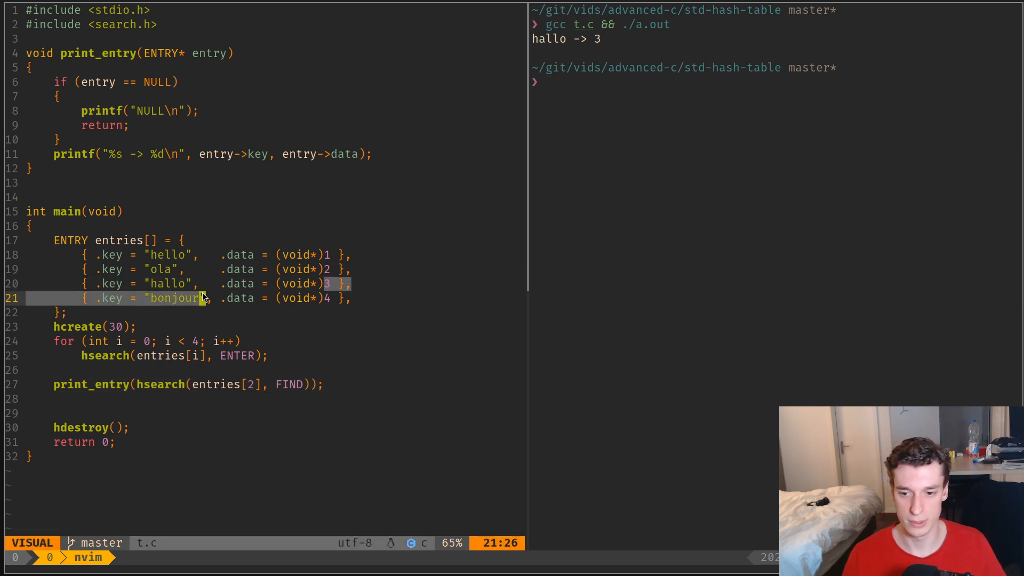
pyautogui.press('Escape')
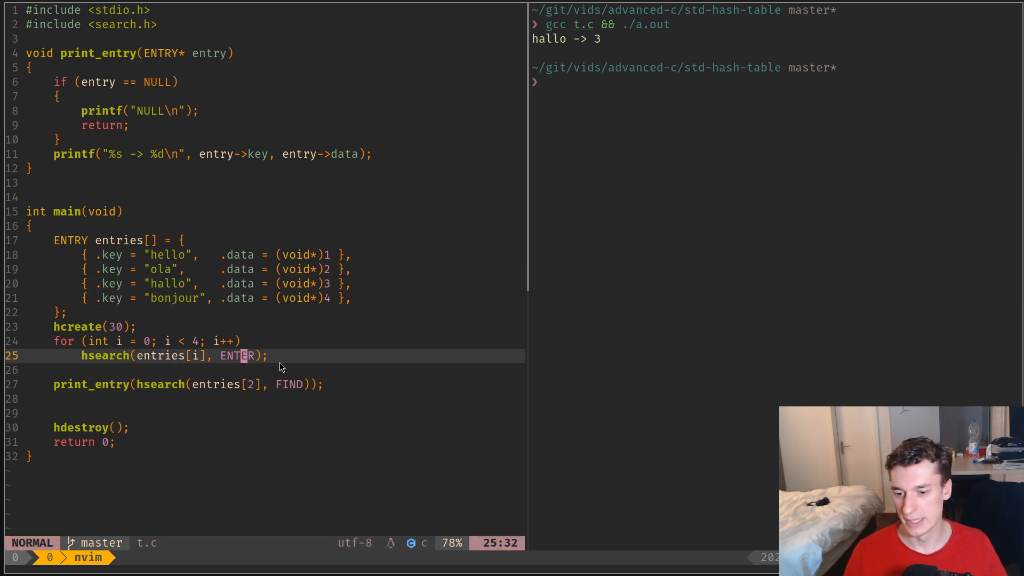